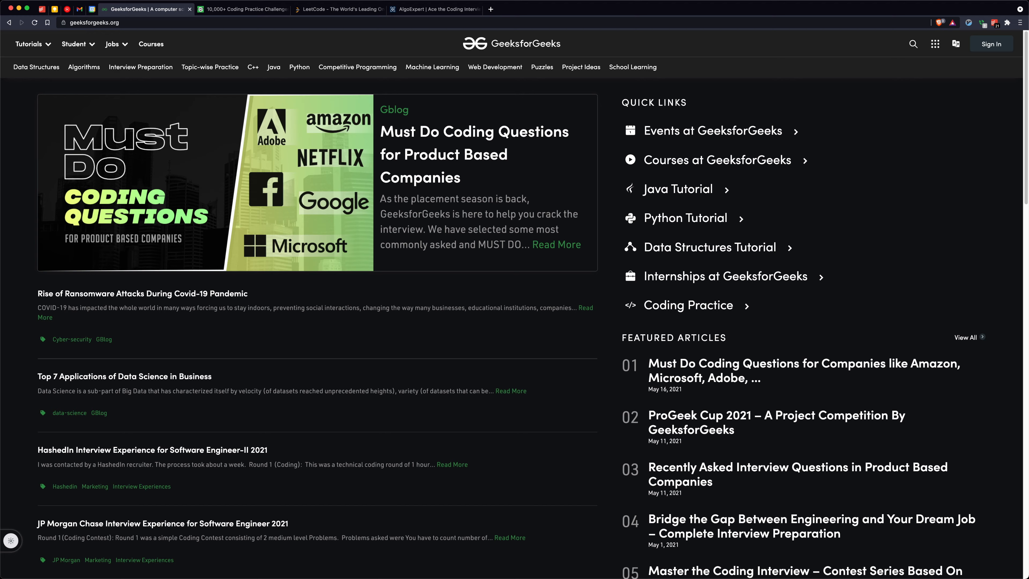
Visit the Data Structures and Algorithms tutorial pages, then switch to the edabit hard challenges
scroll(down, 3)
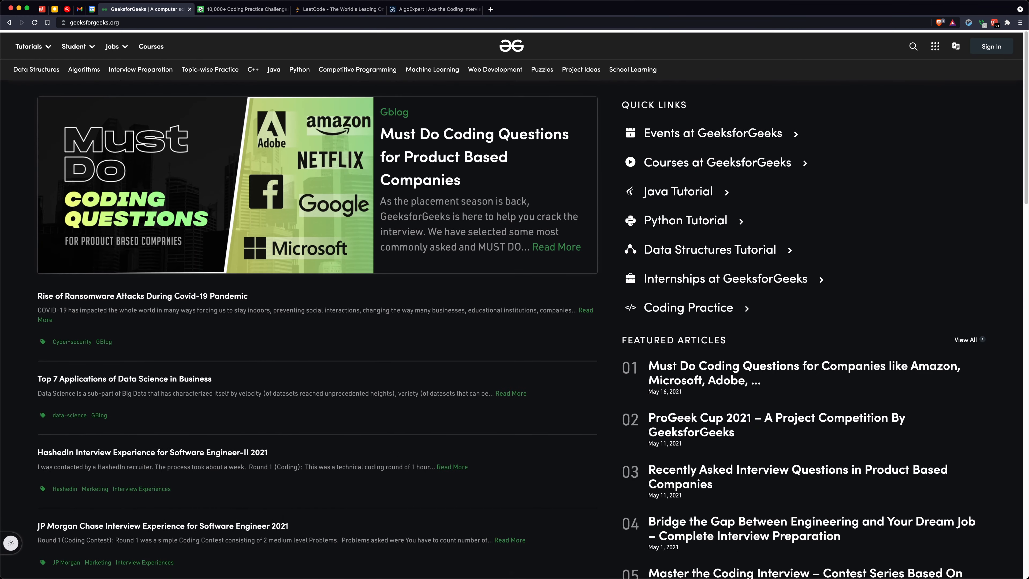
click(36, 67)
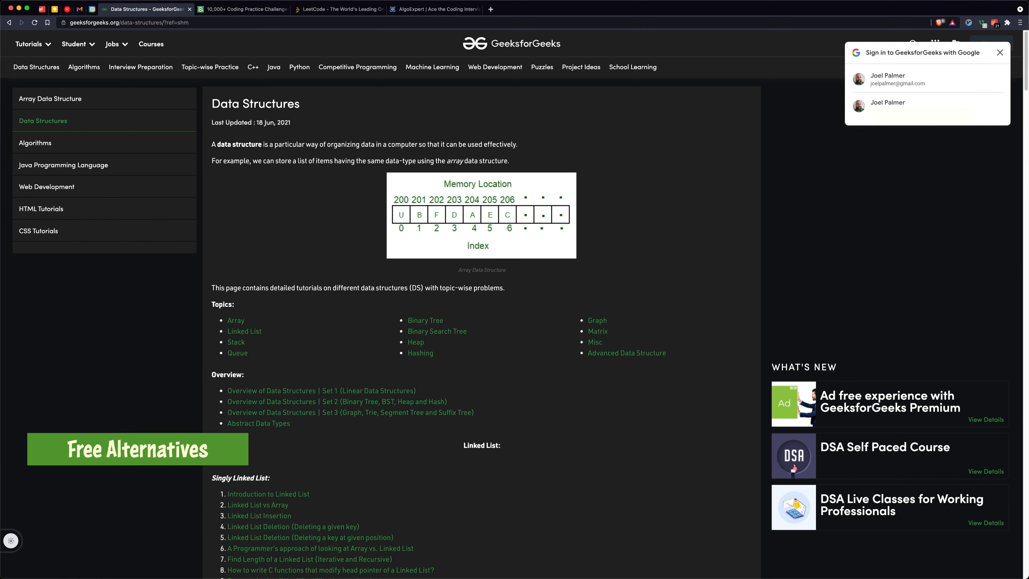
click(34, 143)
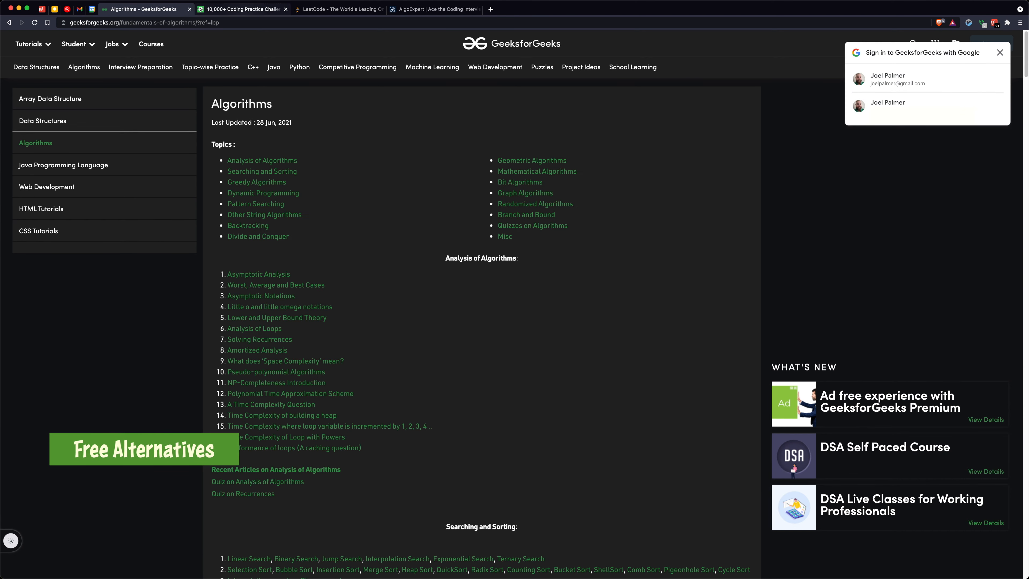
click(241, 9)
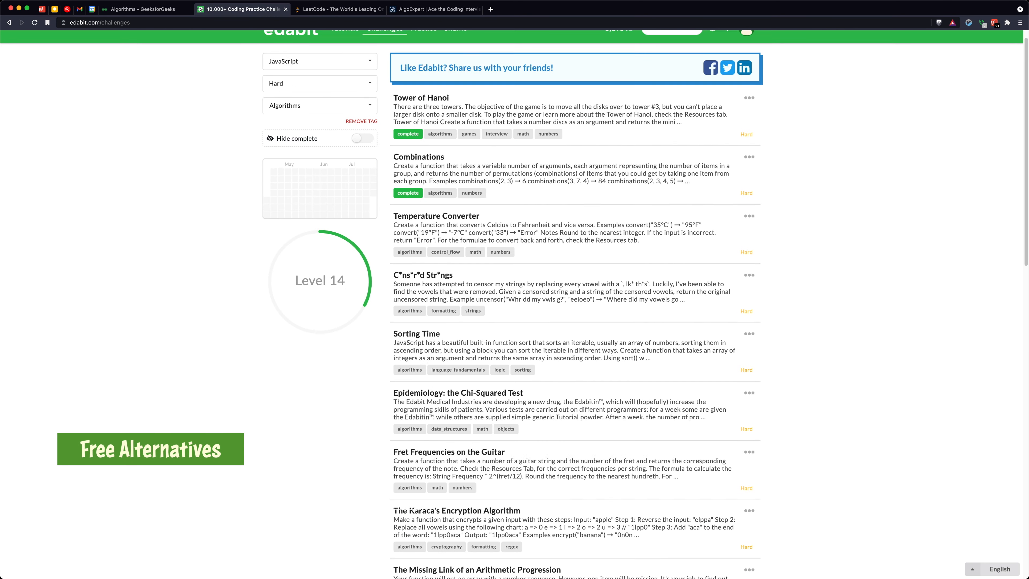
Browse the LeetCode homepage, then switch over to the AlgoExpert product page
click(336, 9)
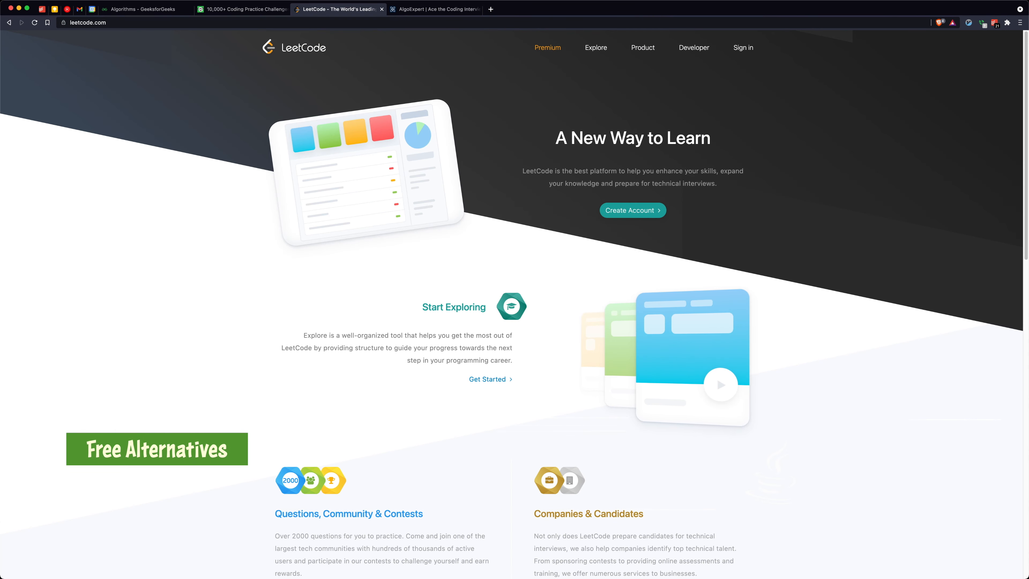
click(243, 9)
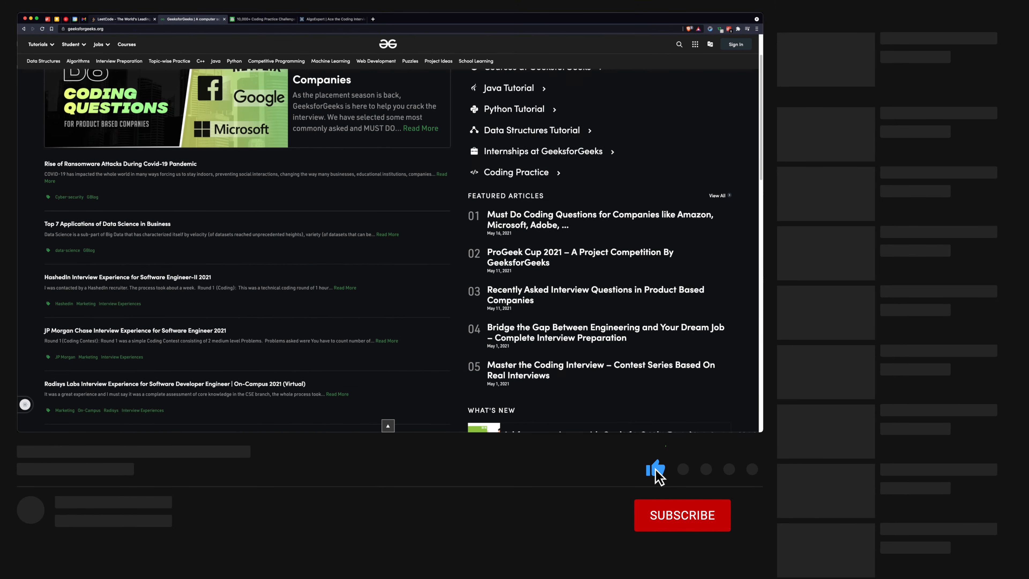
click(122, 19)
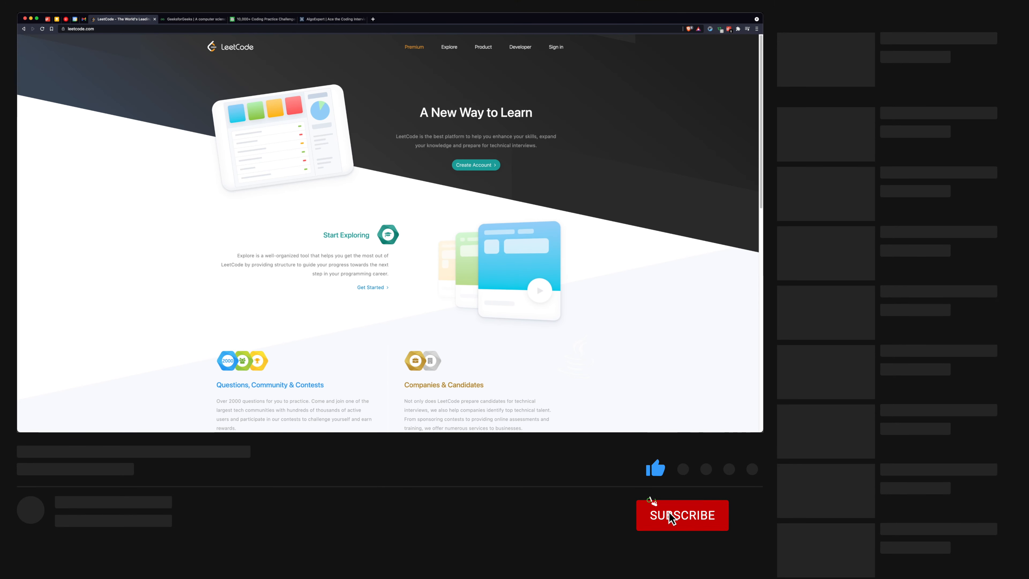
click(682, 515)
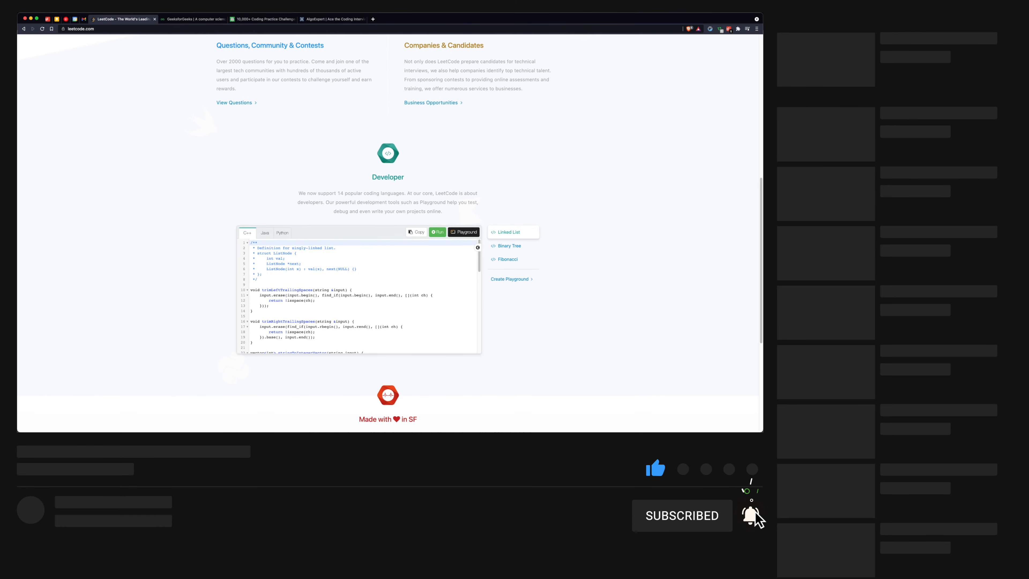
scroll(down, 3)
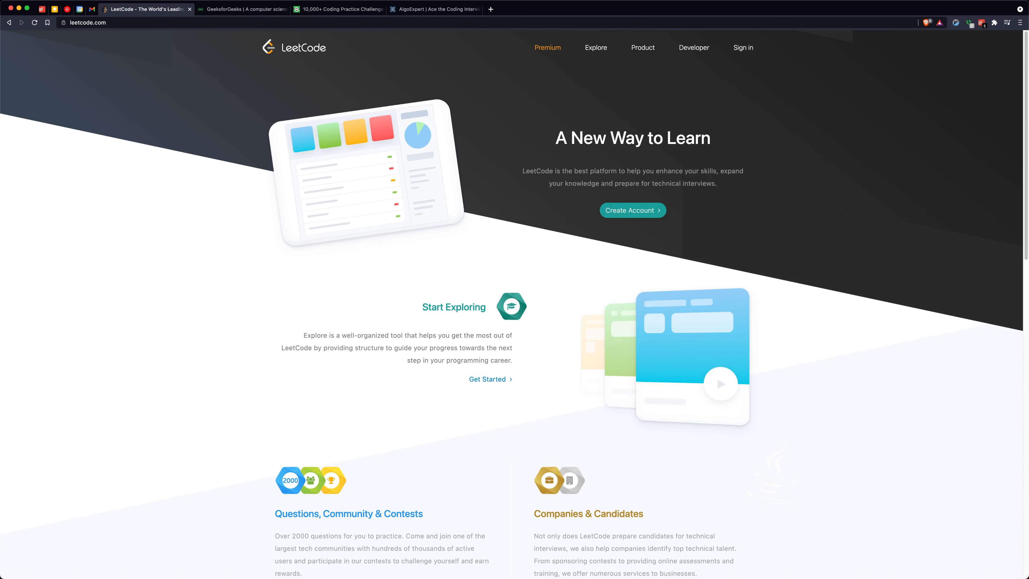
click(433, 9)
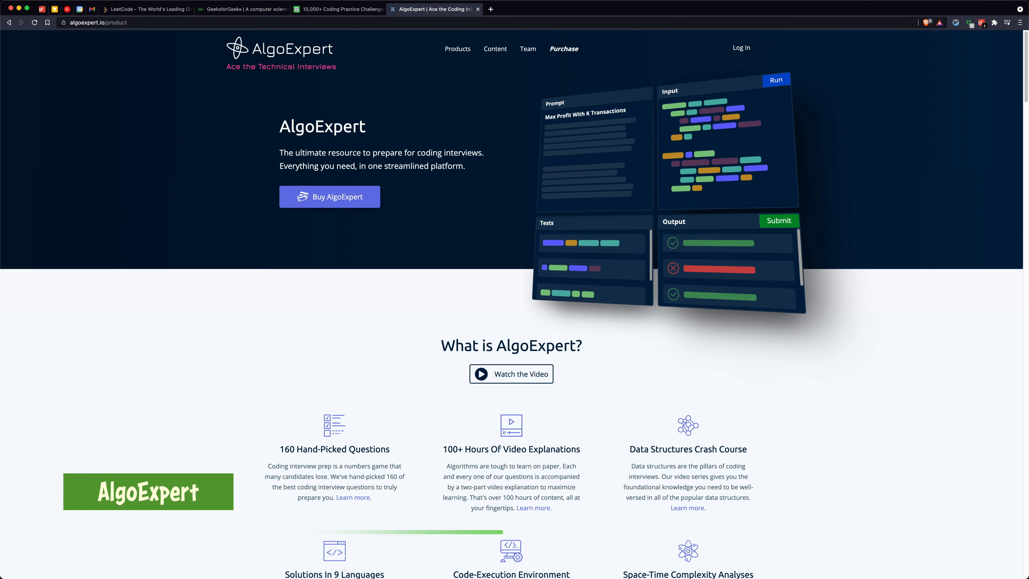
Scroll through AlgoExpert's feature overview and reveal its Content menu of sections
scroll(down, 3)
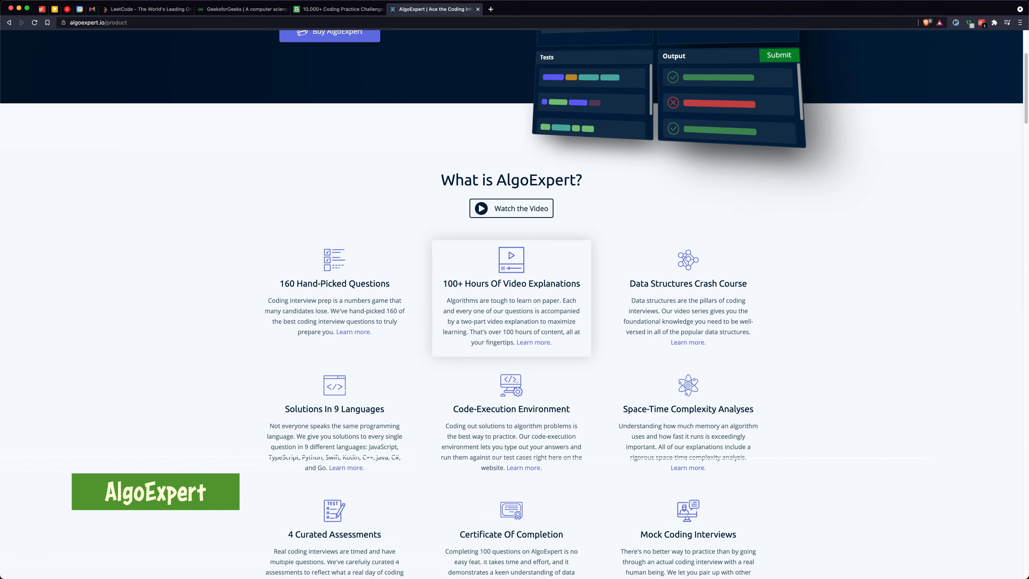
scroll(down, 3)
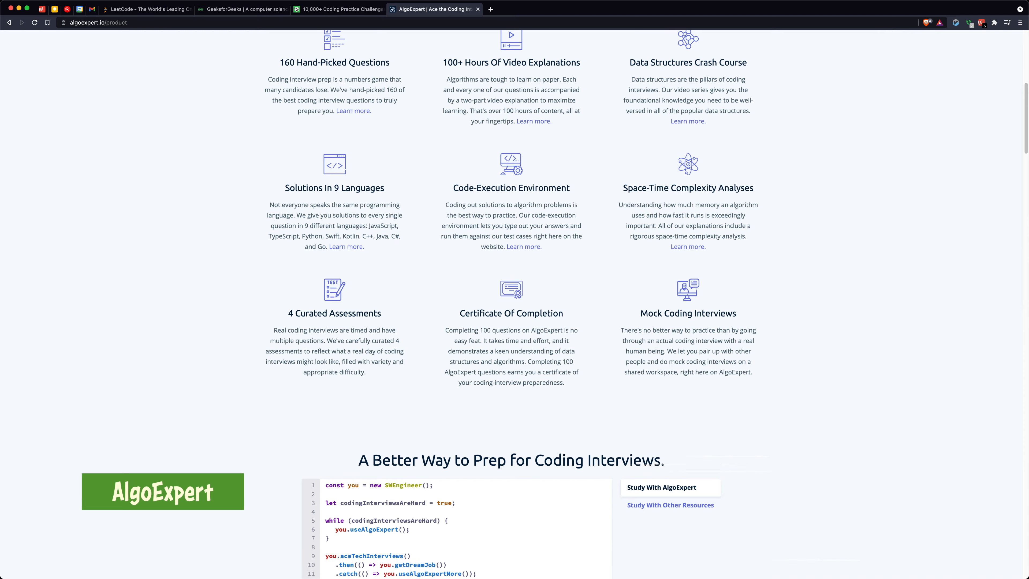
scroll(down, 3)
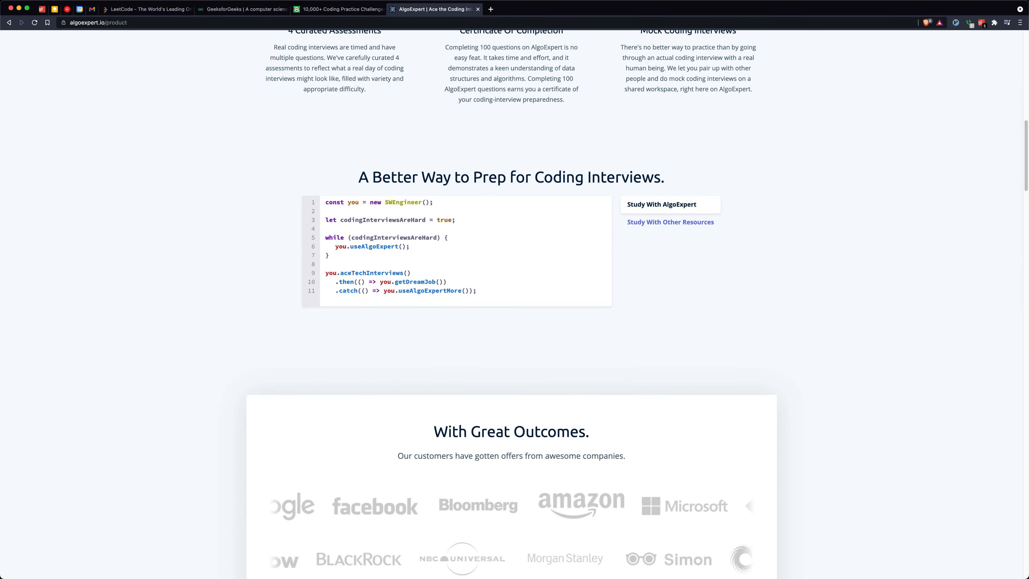
scroll(up, 3)
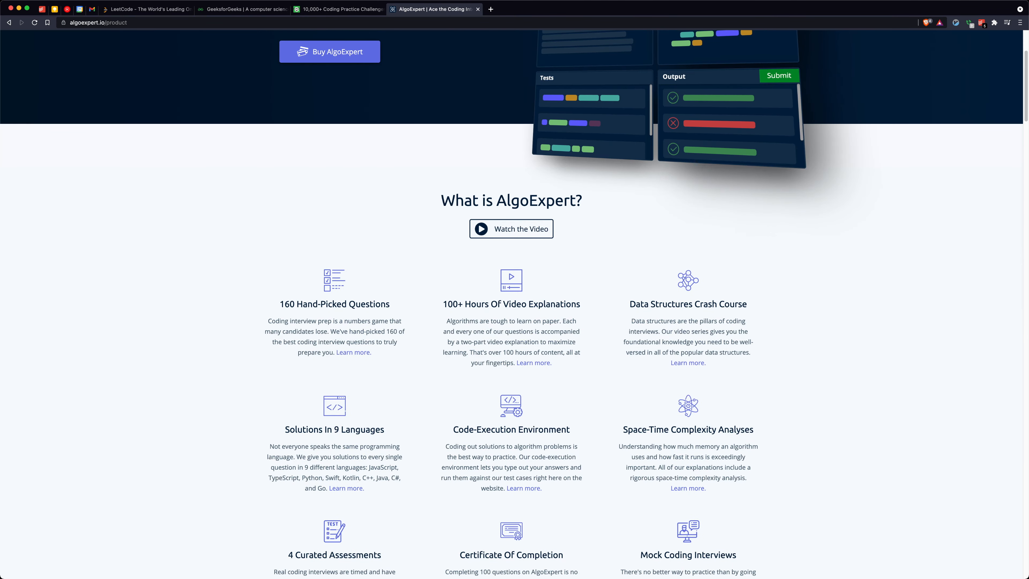
scroll(up, 3)
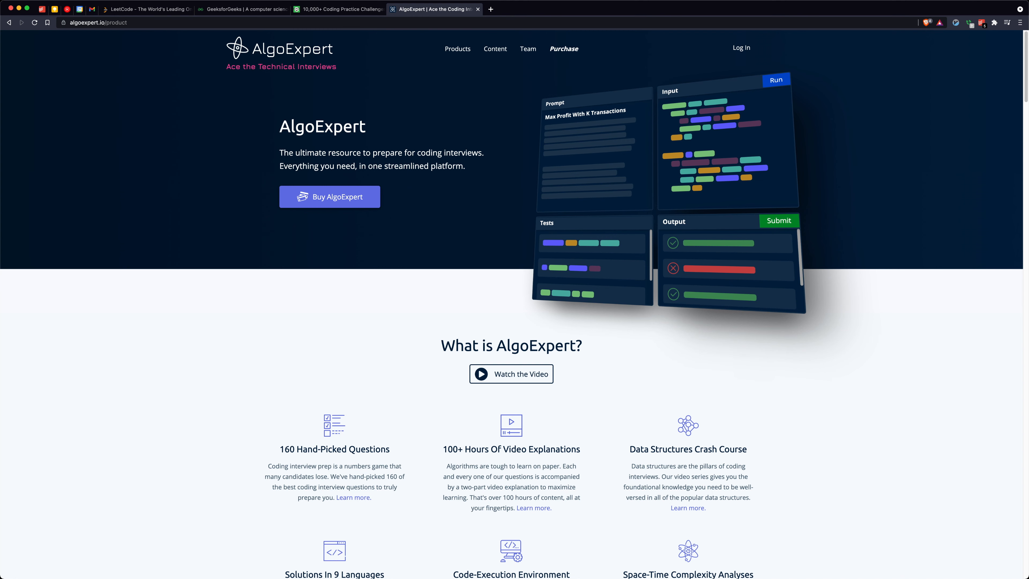
click(495, 49)
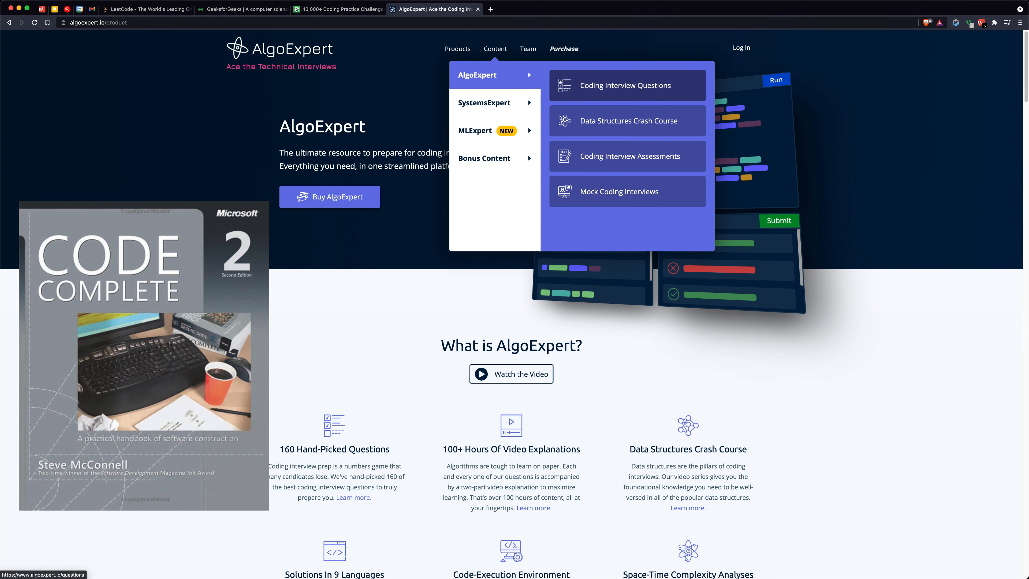
Watch the Validate Subsequence video explanation and return to the 160 questions list
click(626, 85)
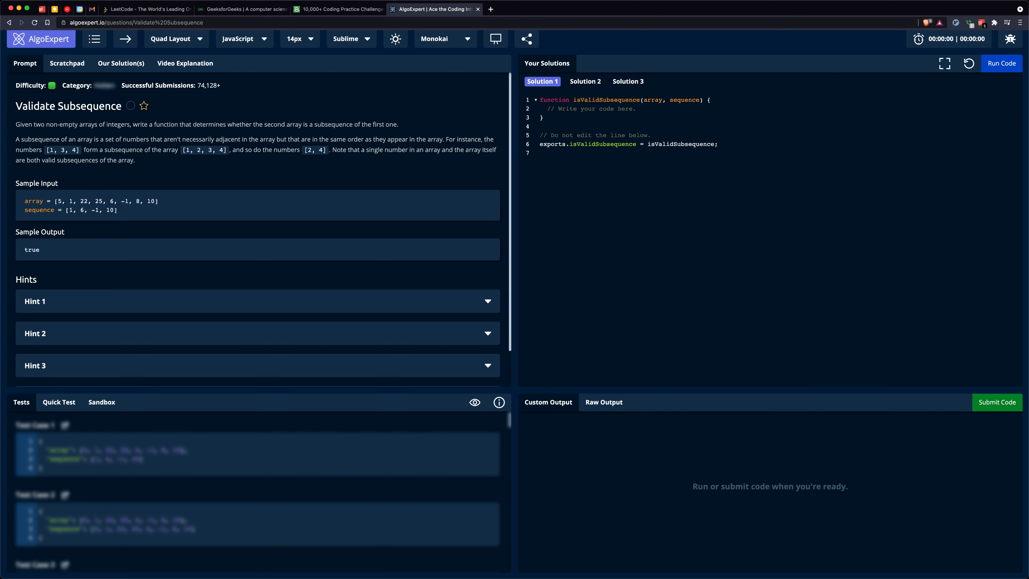
mouse_move(495, 39)
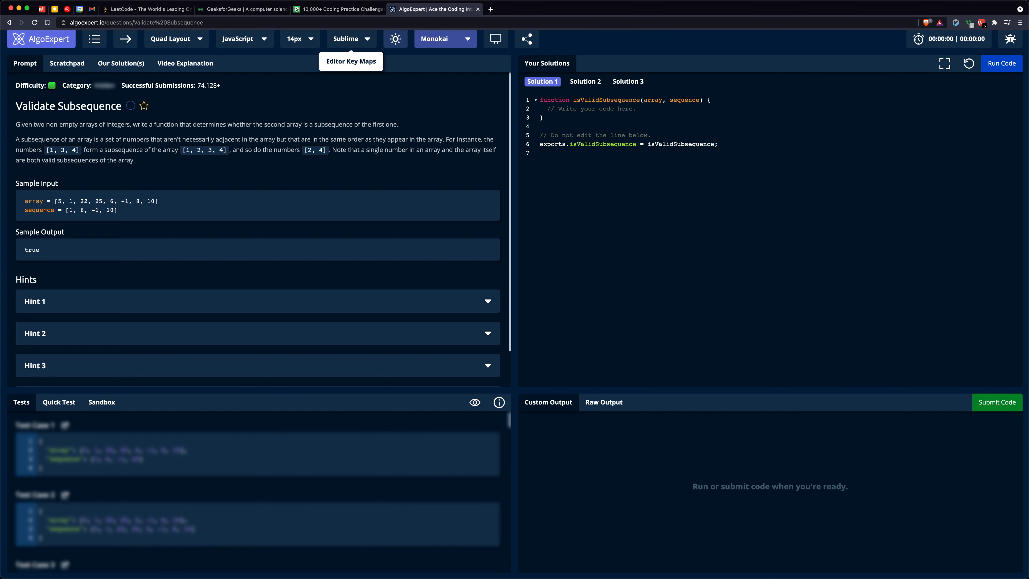
click(185, 64)
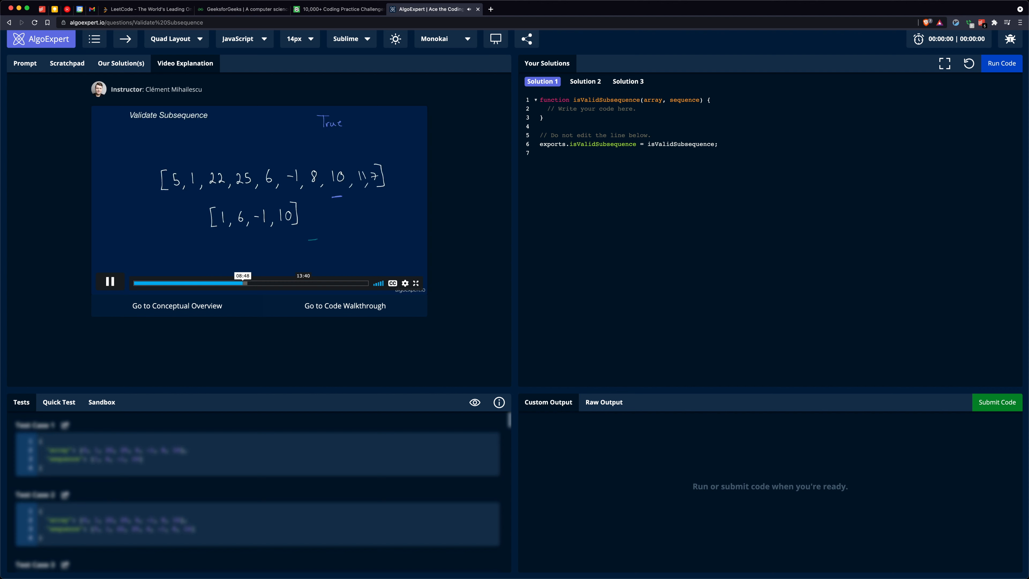
click(67, 63)
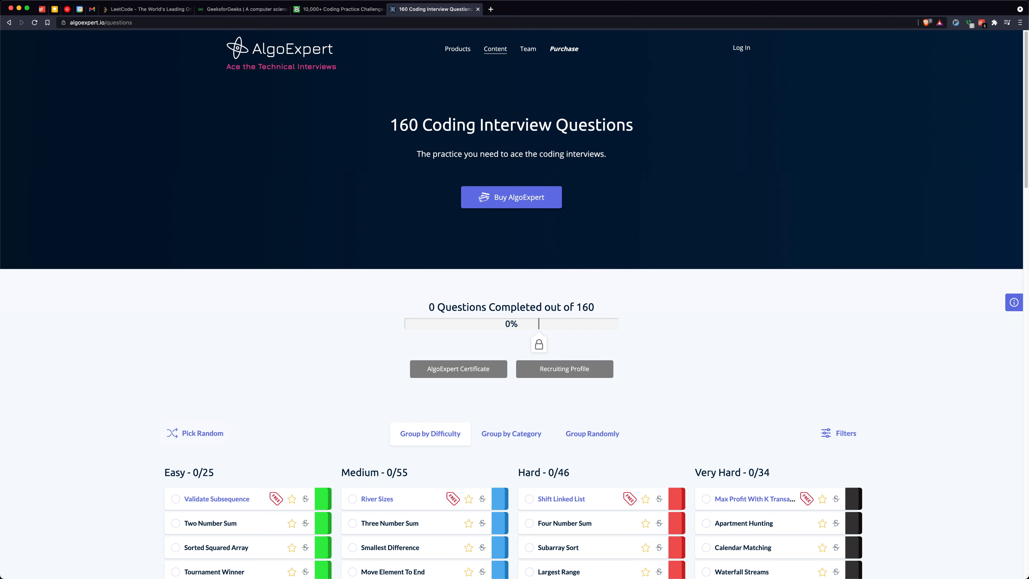
View the River Sizes question and its video explanation, then go back to the product page
scroll(down, 3)
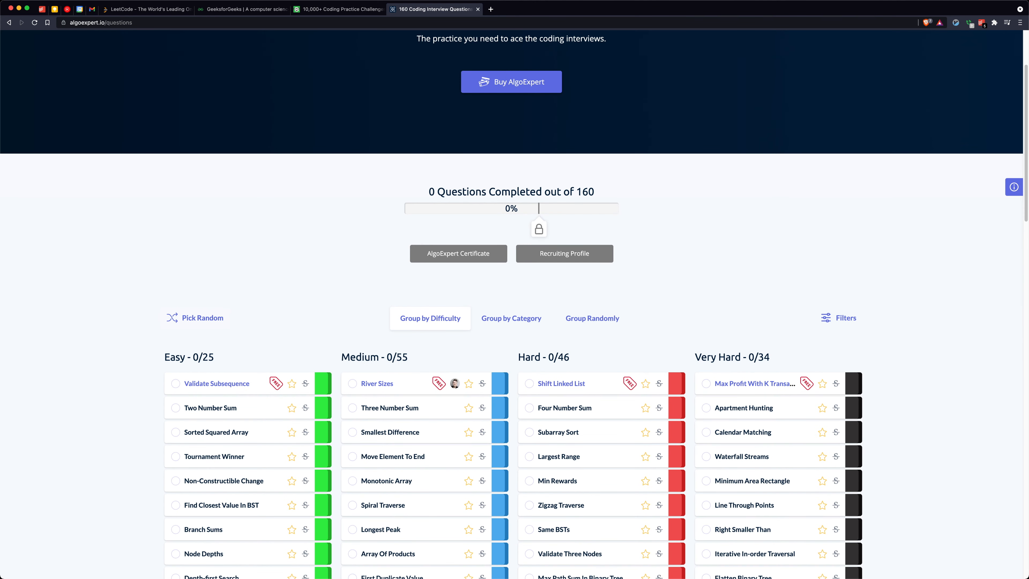
click(378, 383)
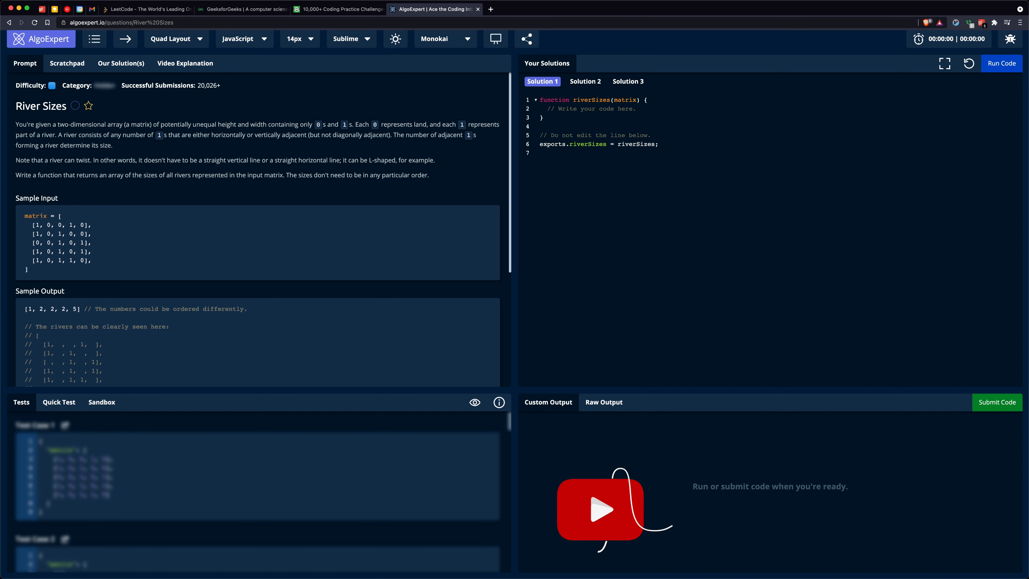
click(184, 63)
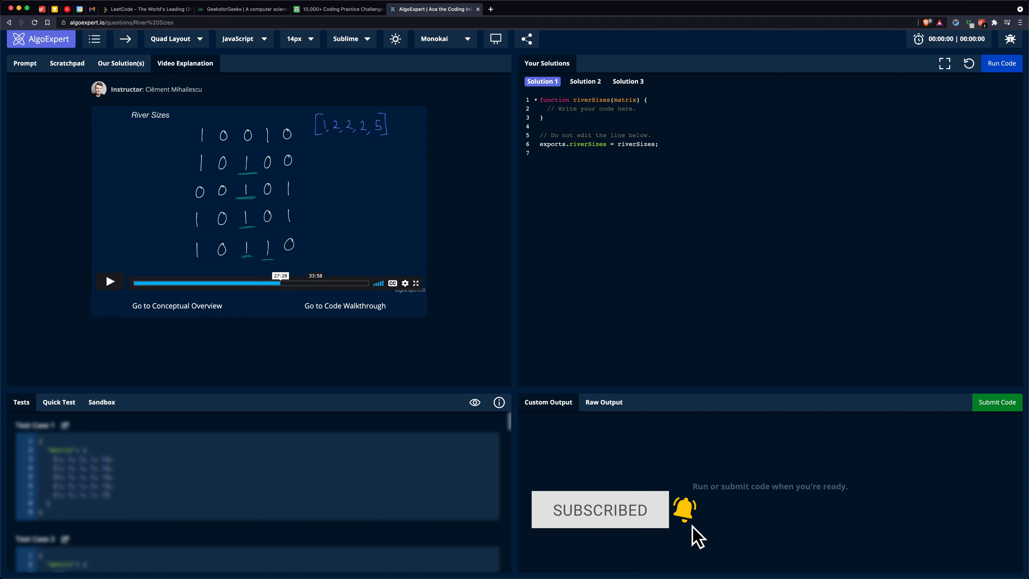
click(109, 281)
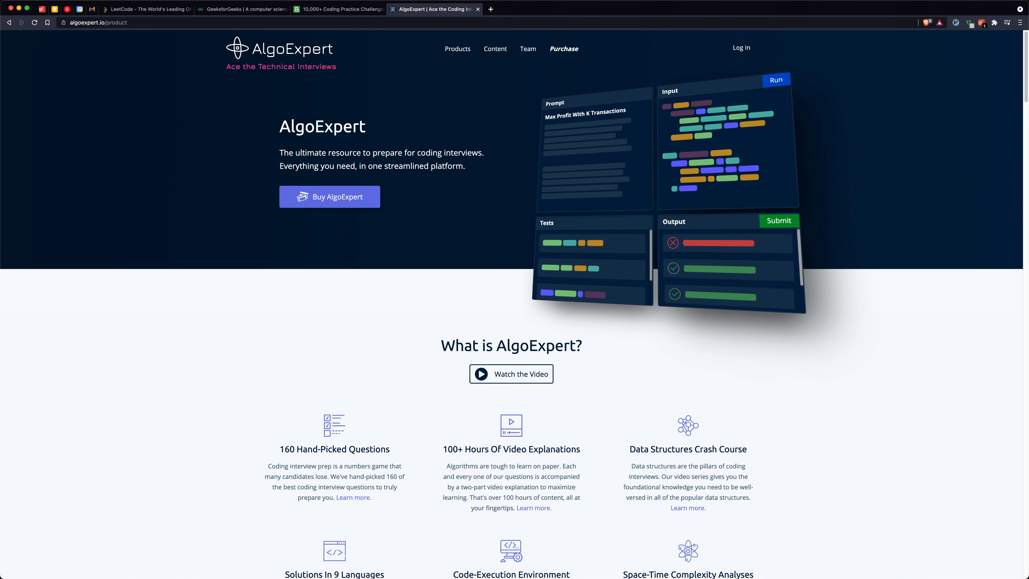
Revisit the LeetCode homepage briefly, then switch to GeeksforGeeks' Data Structures page
click(144, 8)
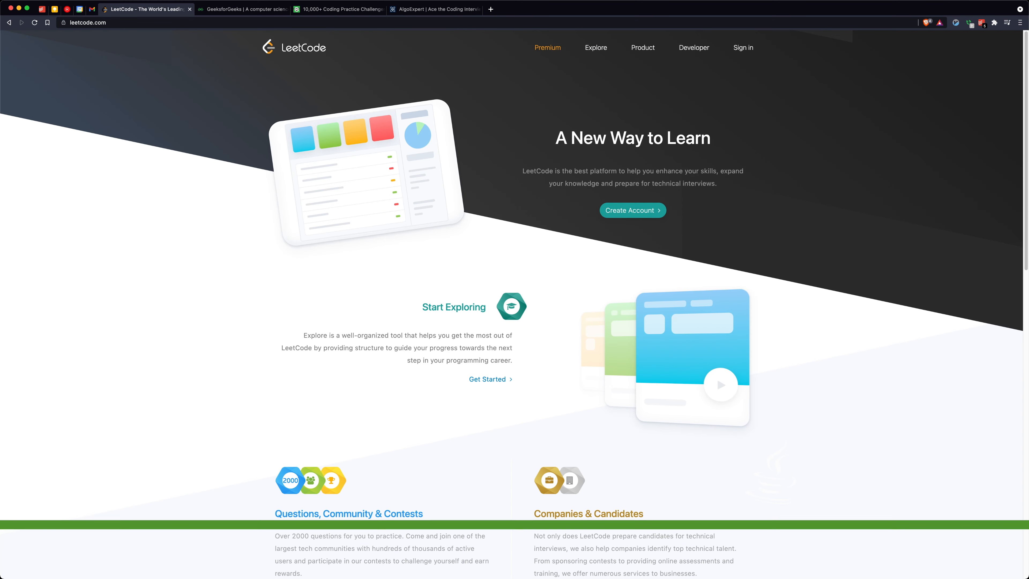
scroll(down, 3)
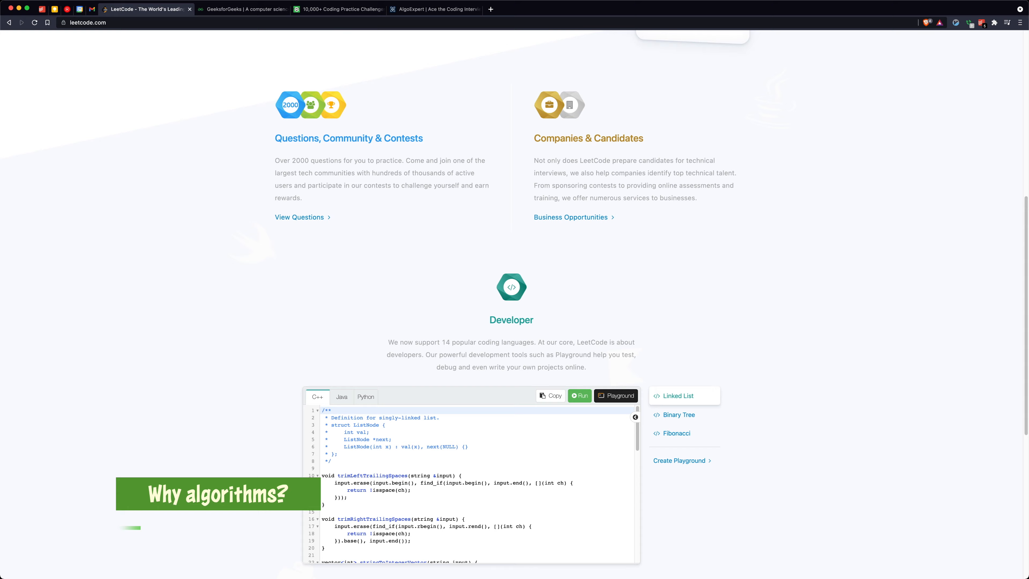
scroll(up, 3)
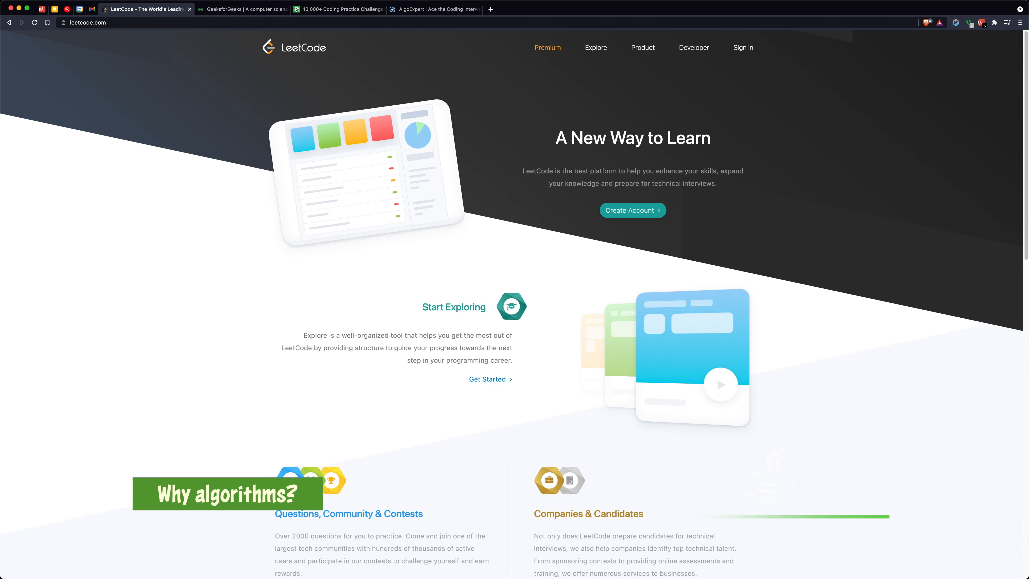
click(242, 8)
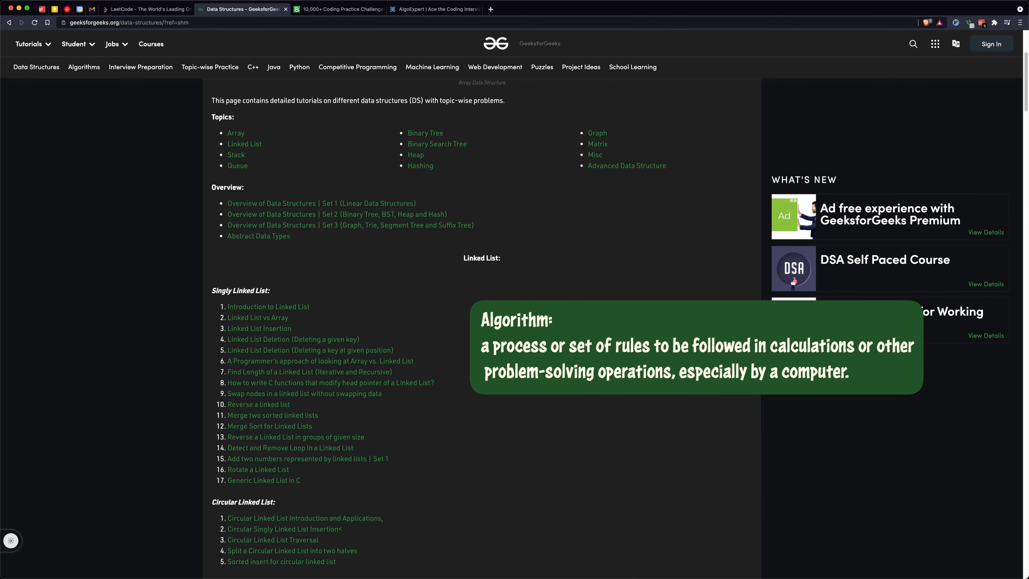
Scroll down through the Data Structures topic lists toward the linked-list sections
scroll(down, 3)
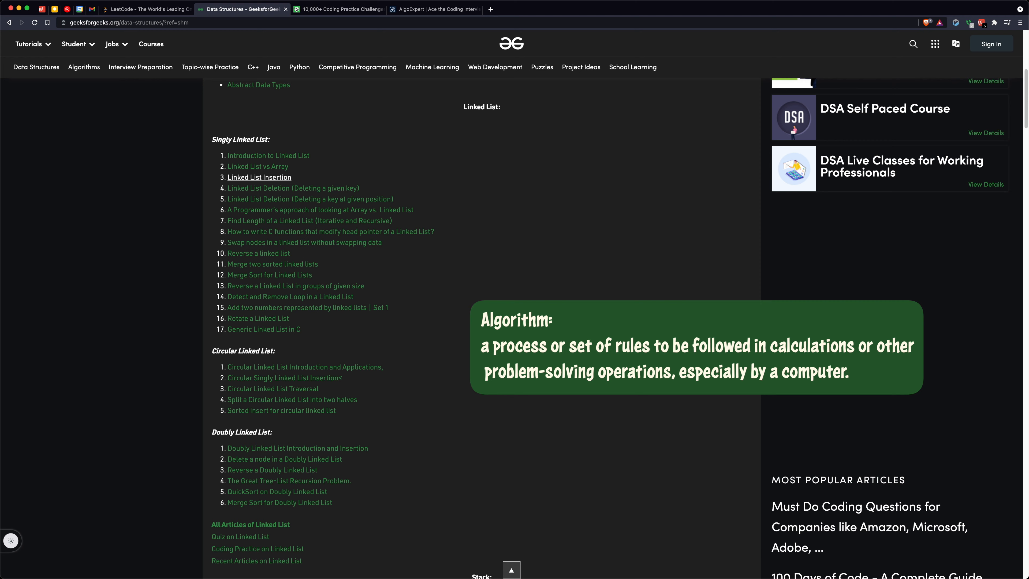
scroll(down, 3)
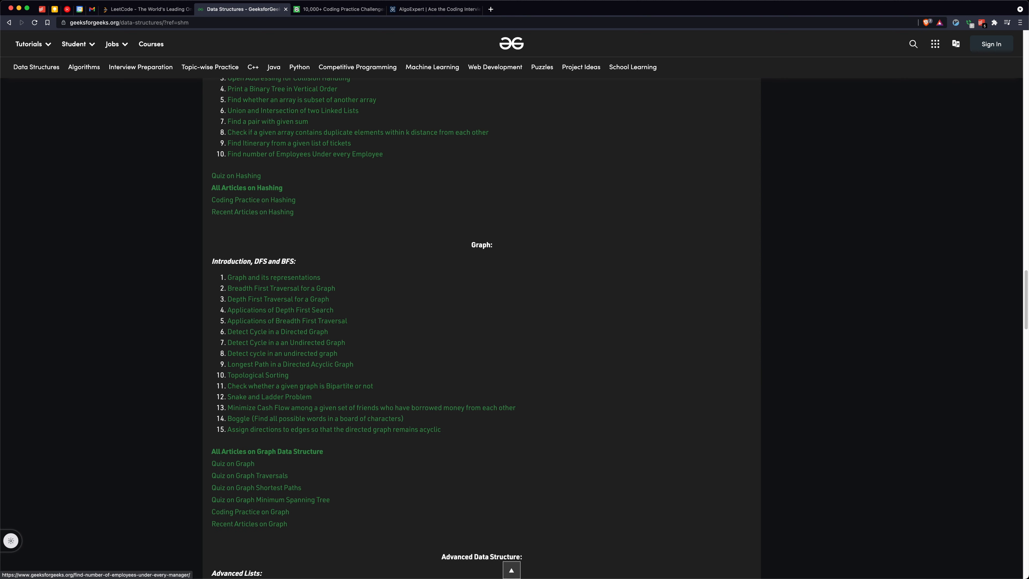
scroll(down, 3)
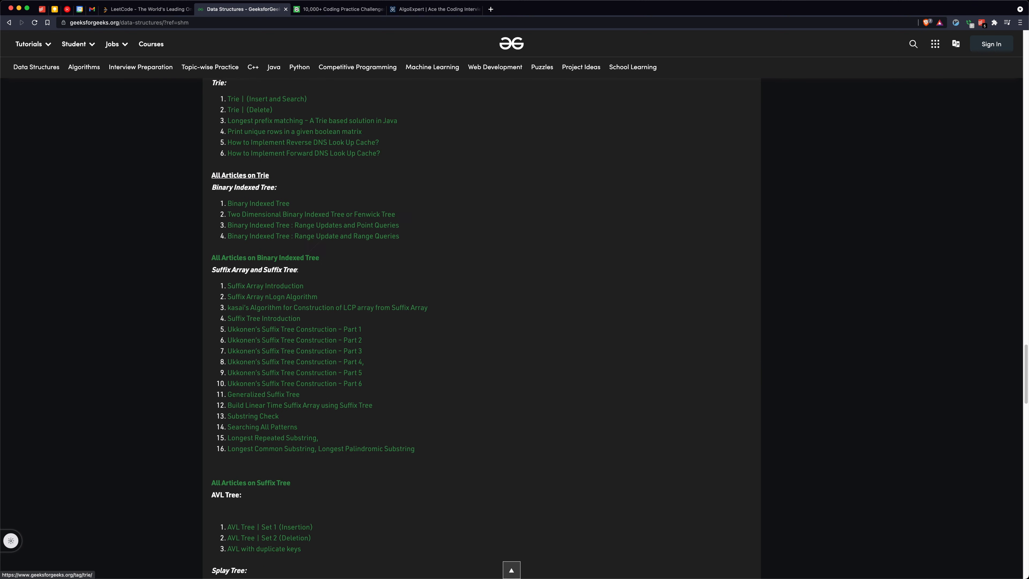
scroll(down, 3)
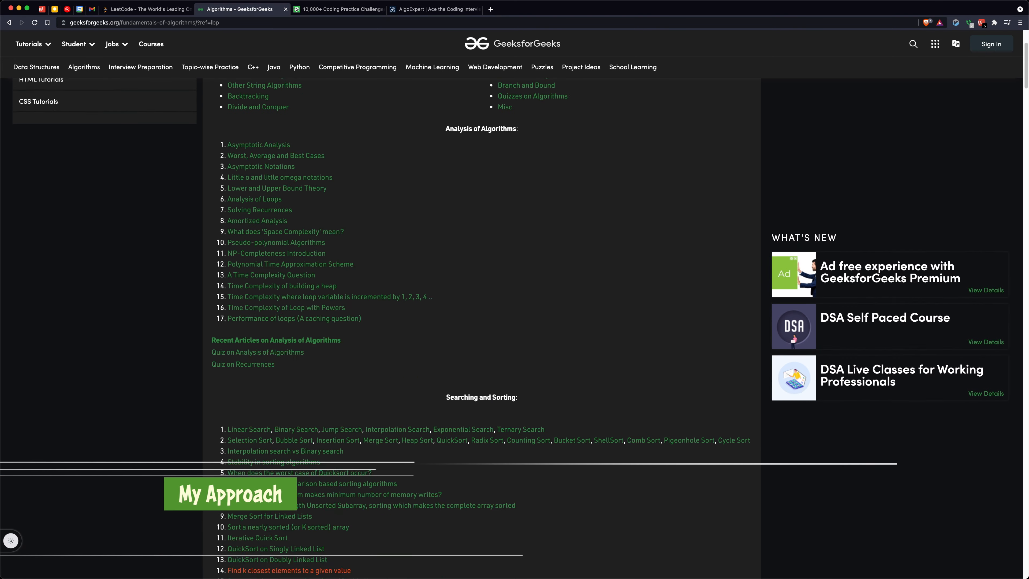
Scroll the Algorithms page down to the Misc and courses sections, then return home
scroll(down, 3)
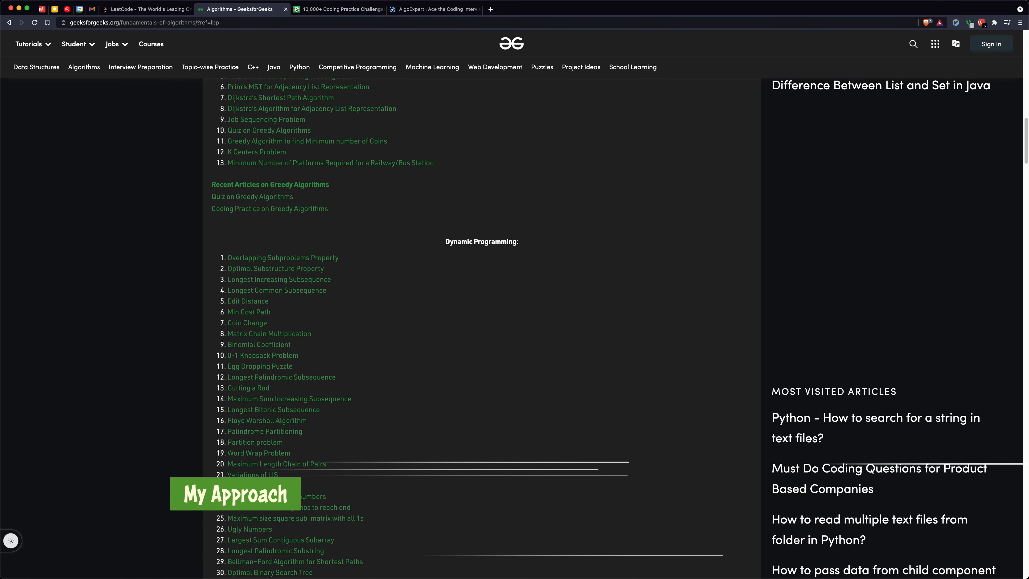
scroll(down, 3)
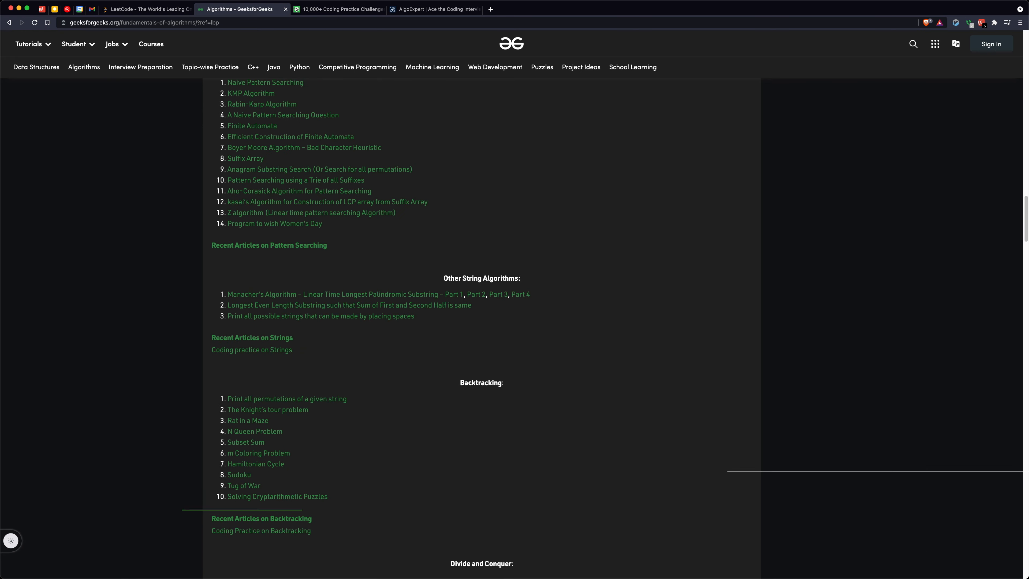
scroll(down, 3)
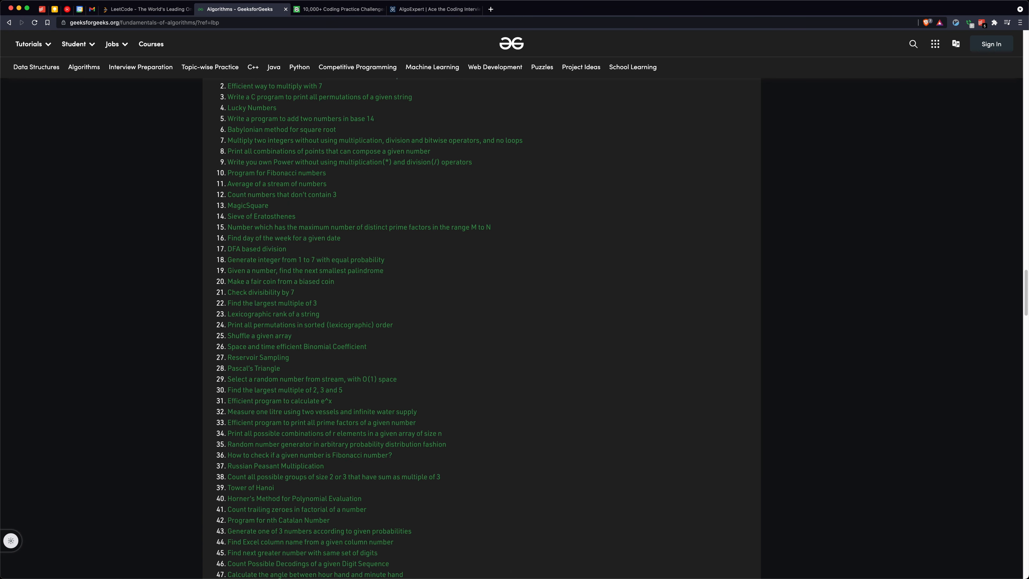
scroll(down, 3)
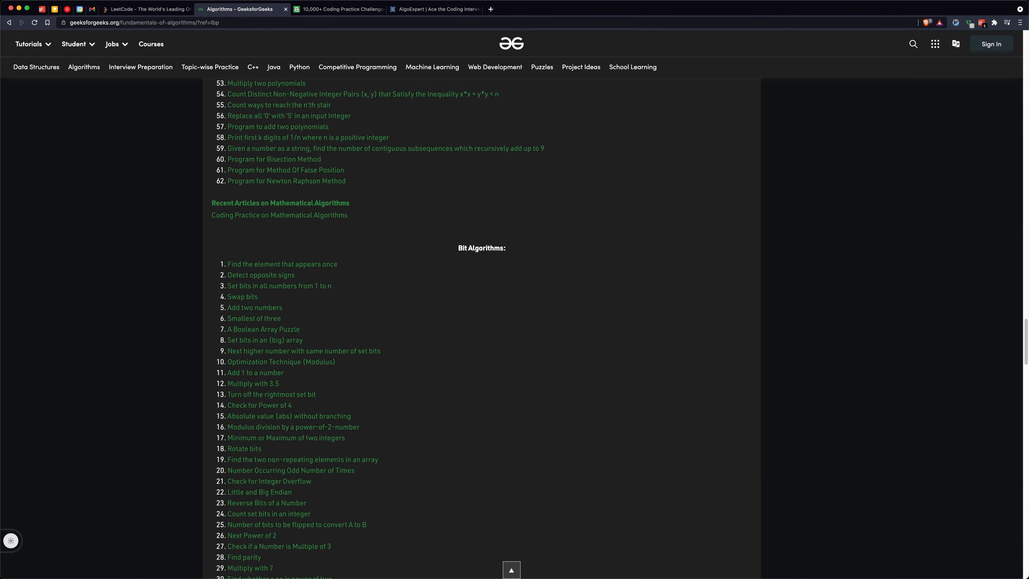
scroll(down, 3)
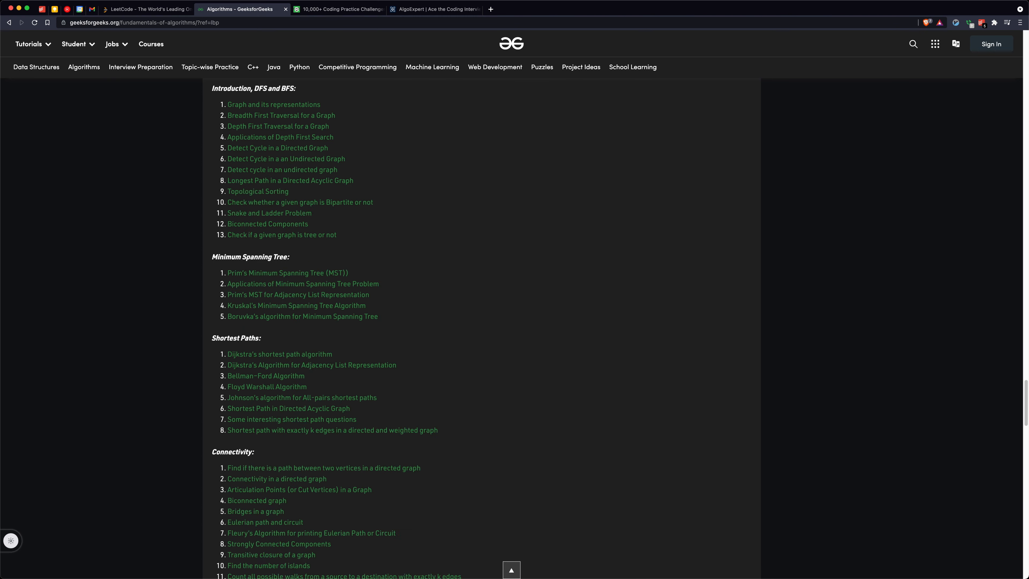
scroll(down, 3)
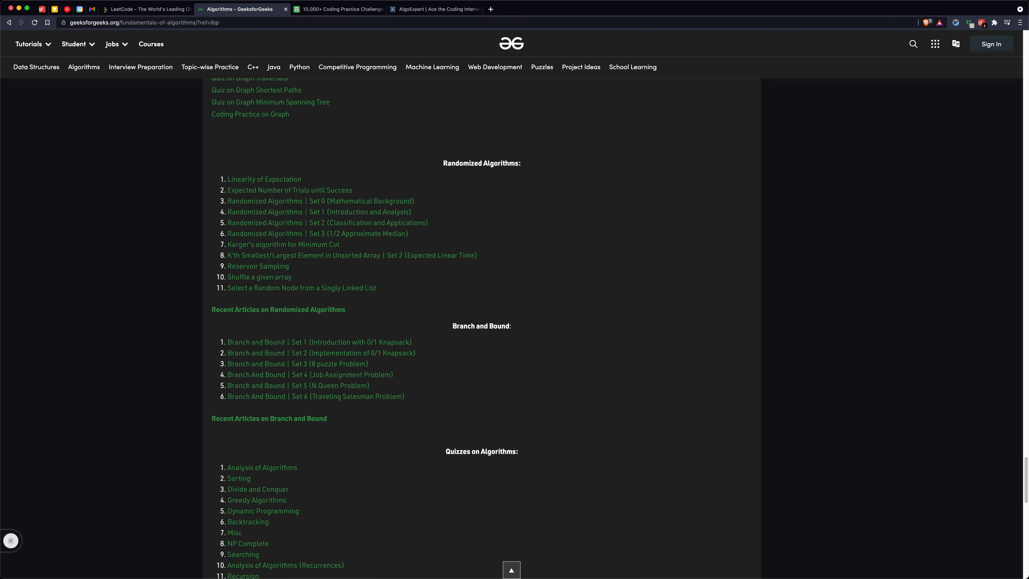
scroll(down, 3)
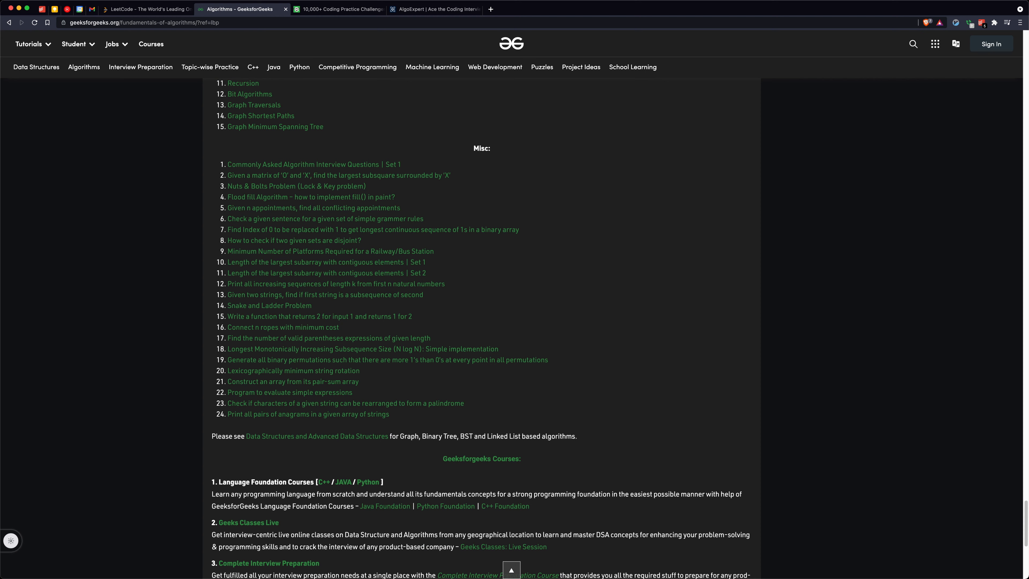
click(511, 44)
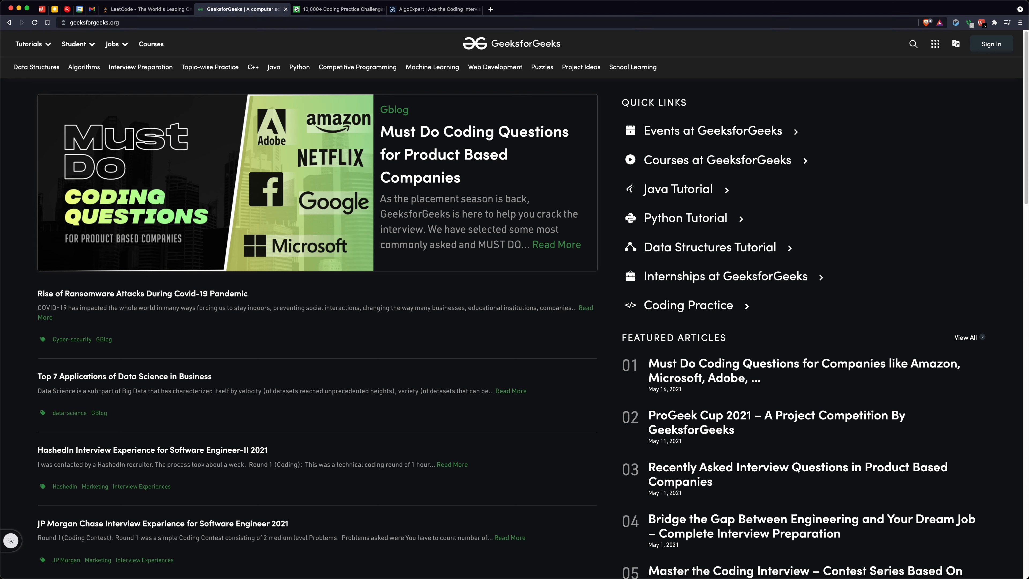
click(433, 9)
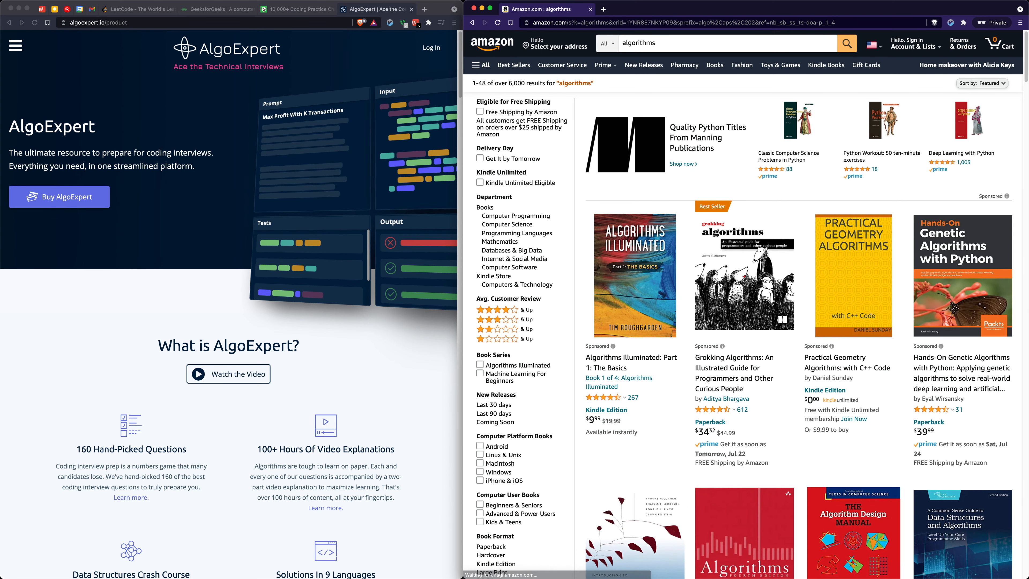
Scroll down through Amazon's algorithms book search results
scroll(down, 3)
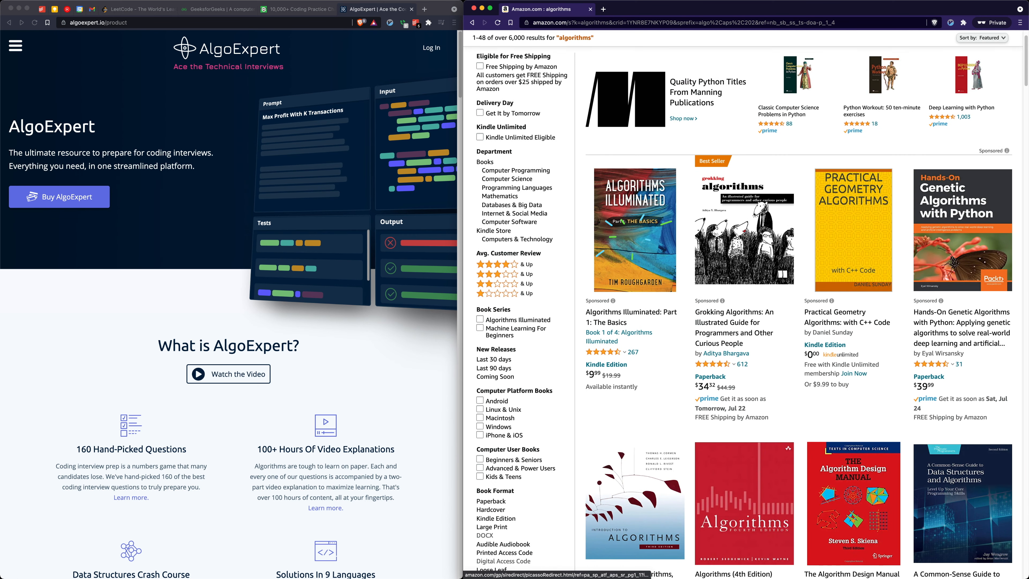
scroll(down, 3)
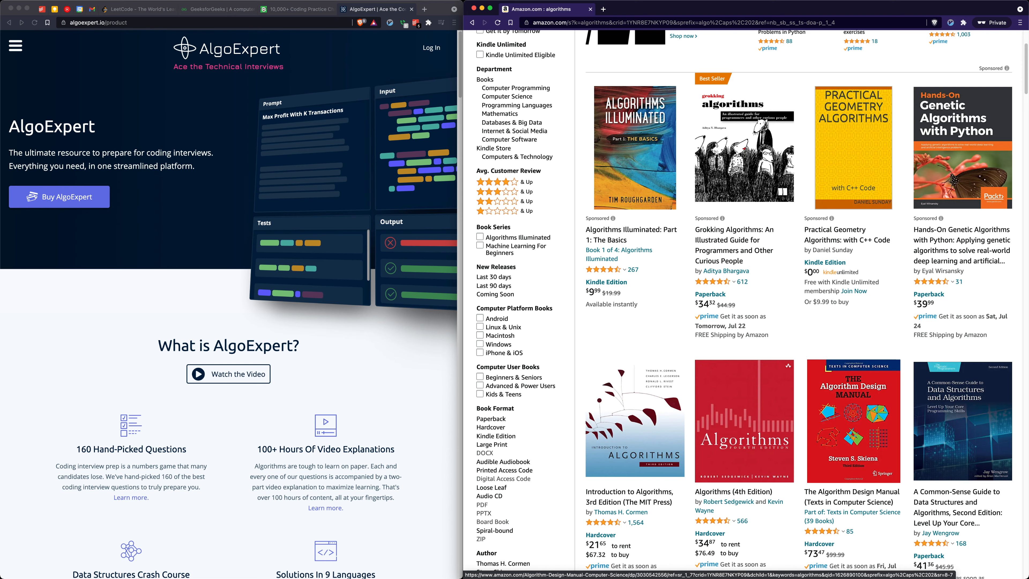
scroll(down, 3)
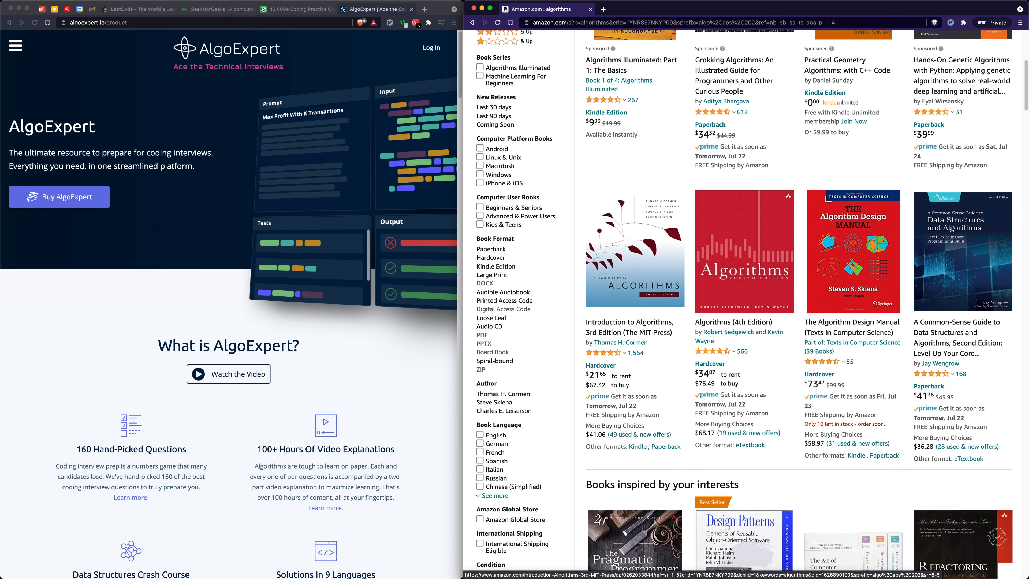
scroll(down, 3)
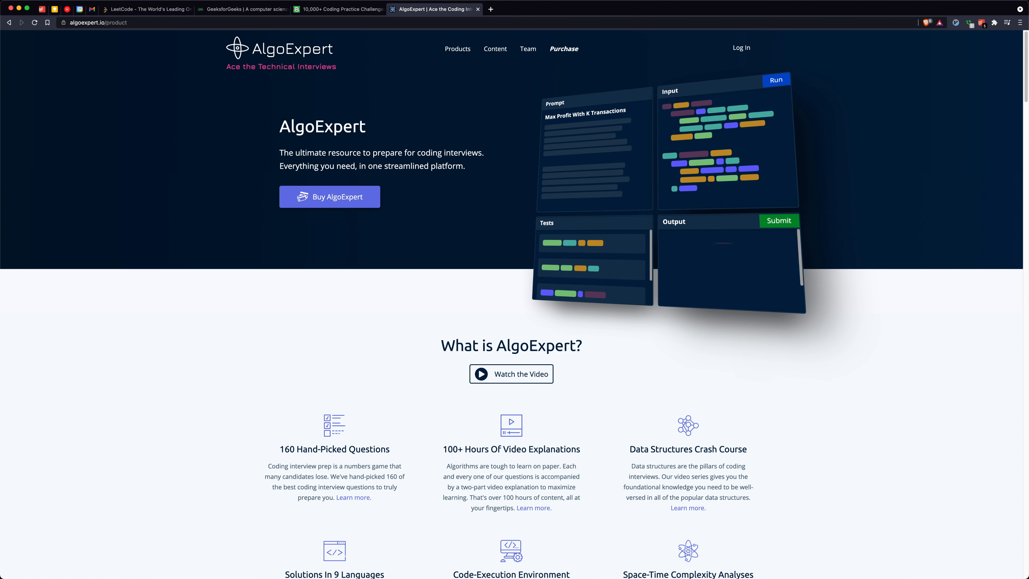
Glance at LeetCode, then browse the GeeksforGeeks homepage and head to Data Structures
click(778, 220)
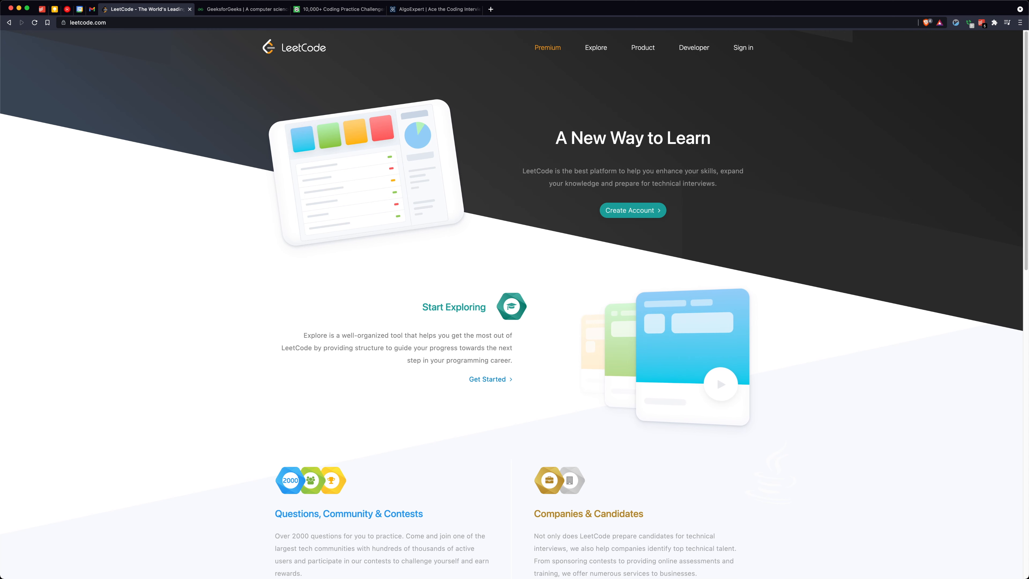
scroll(down, 3)
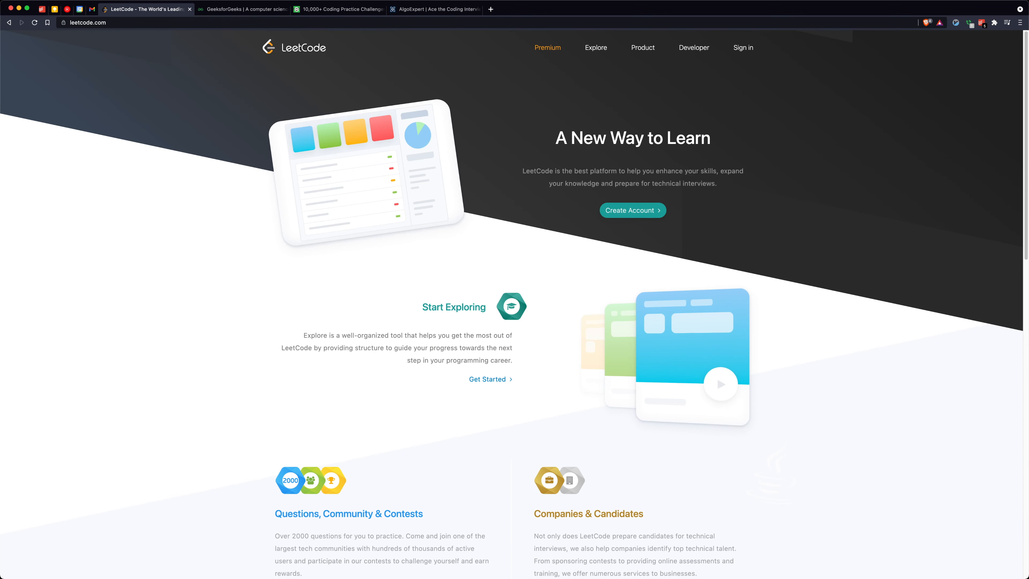
click(242, 8)
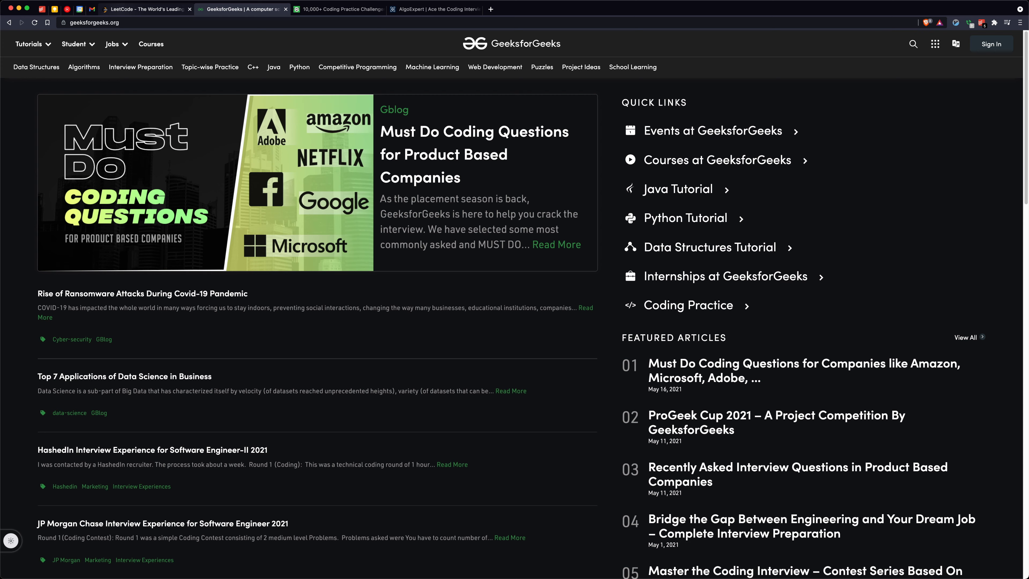
scroll(down, 3)
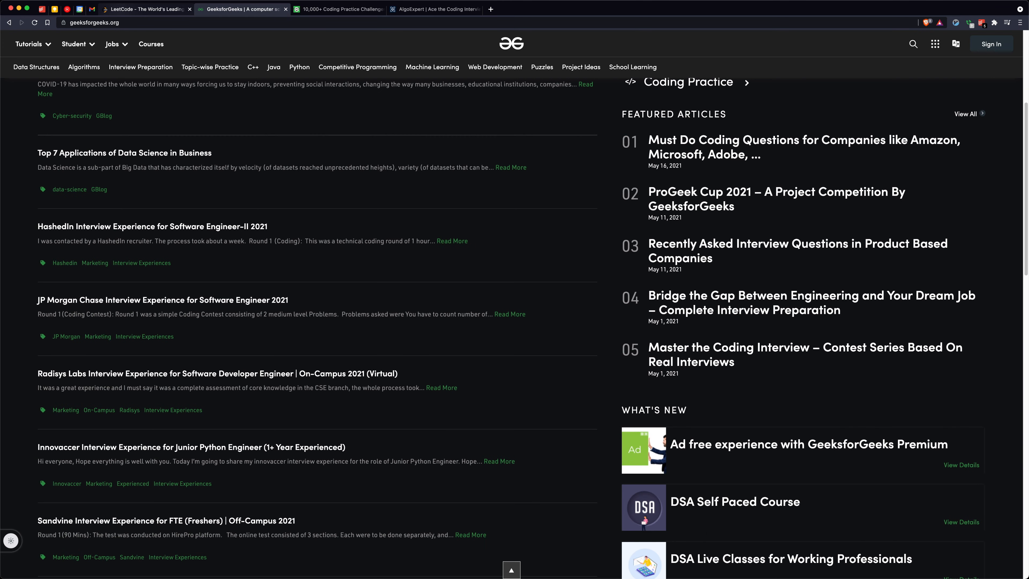
scroll(up, 3)
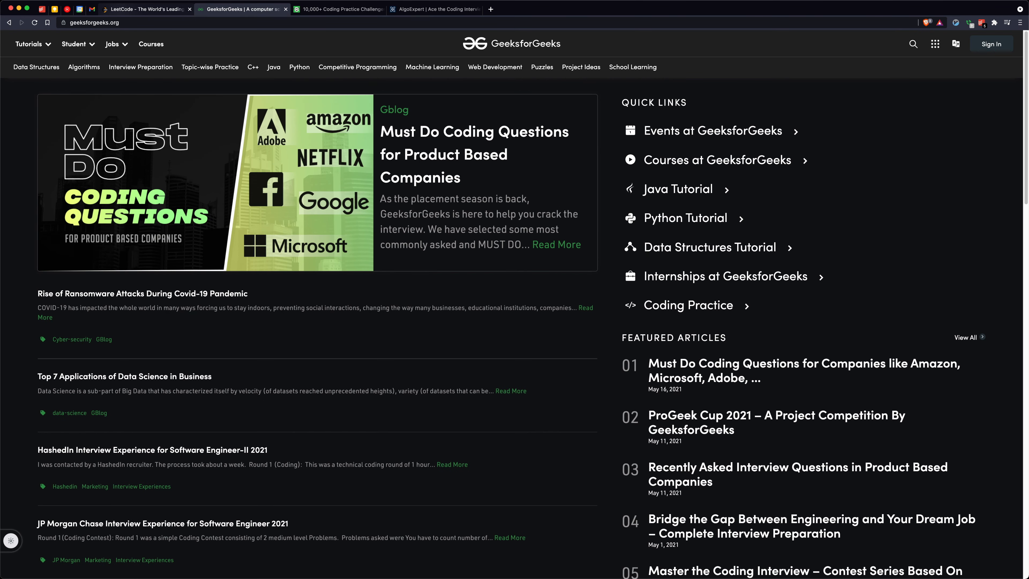
click(36, 67)
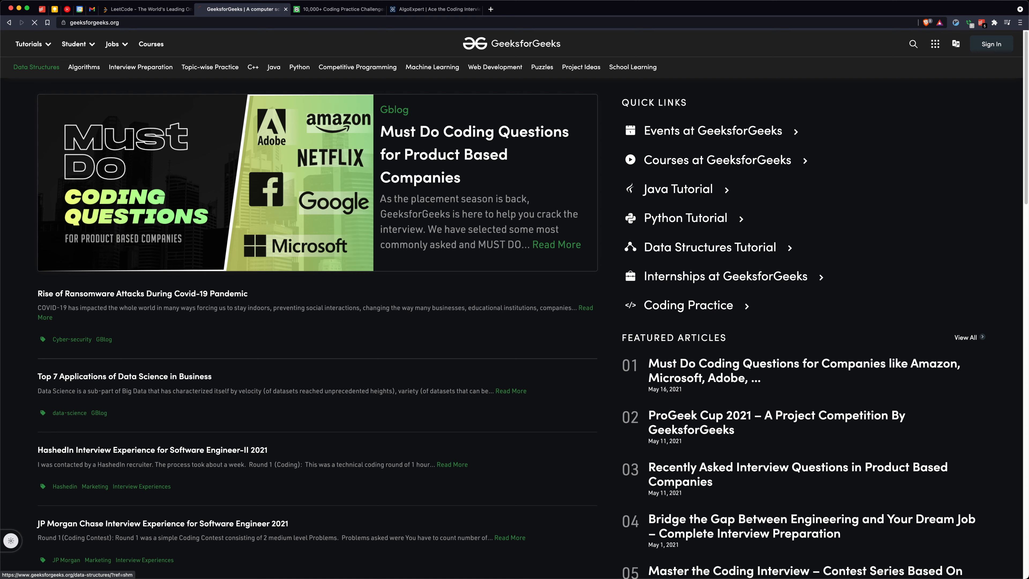
Browse down through the GeeksforGeeks Data Structures tutorial topics
click(36, 67)
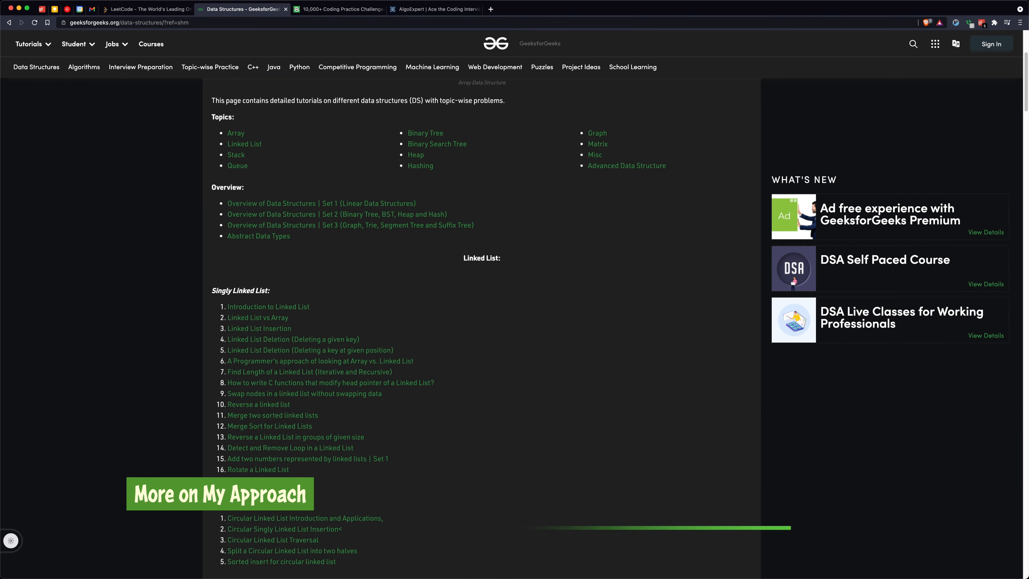
scroll(down, 3)
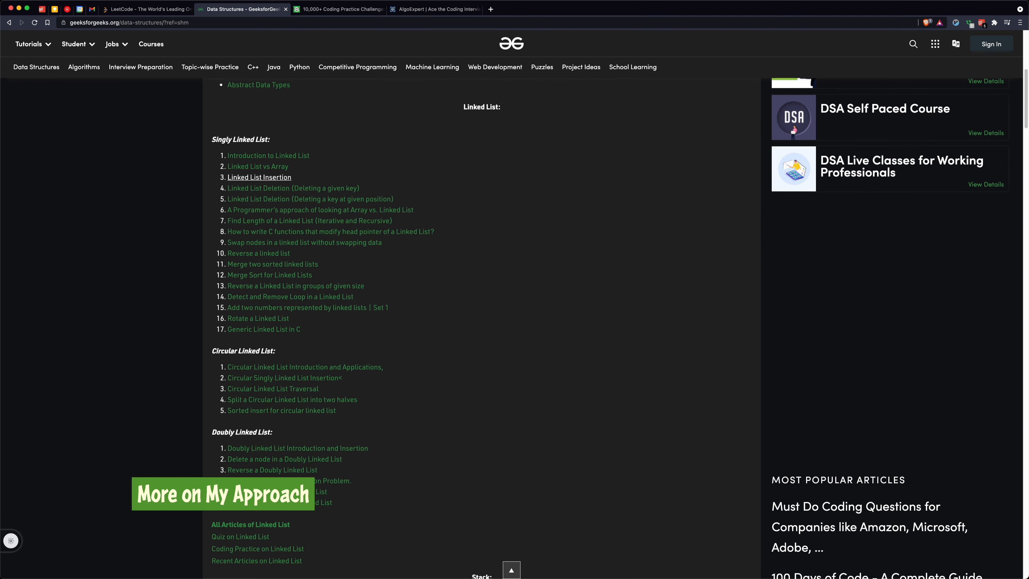
scroll(down, 3)
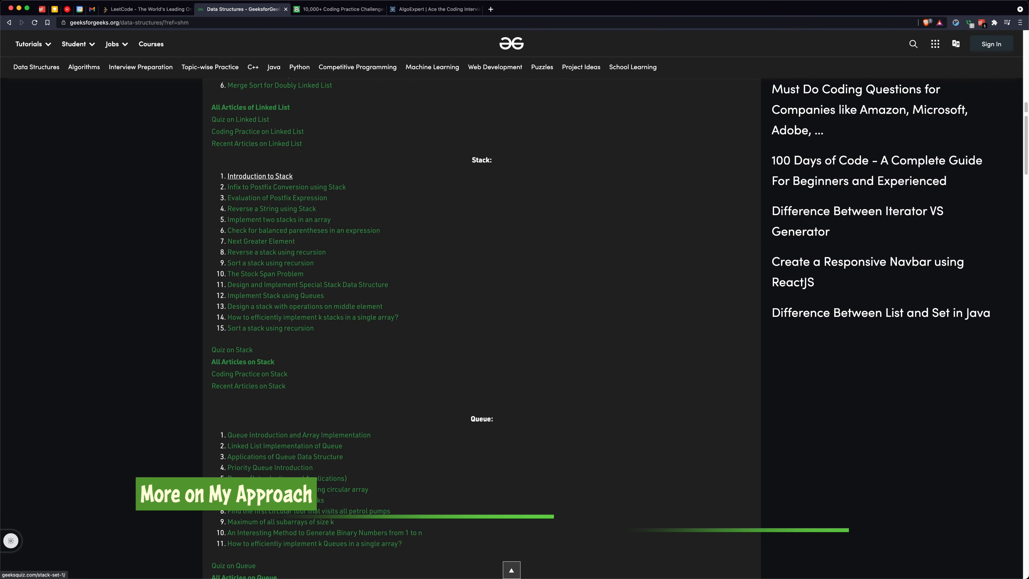
scroll(down, 3)
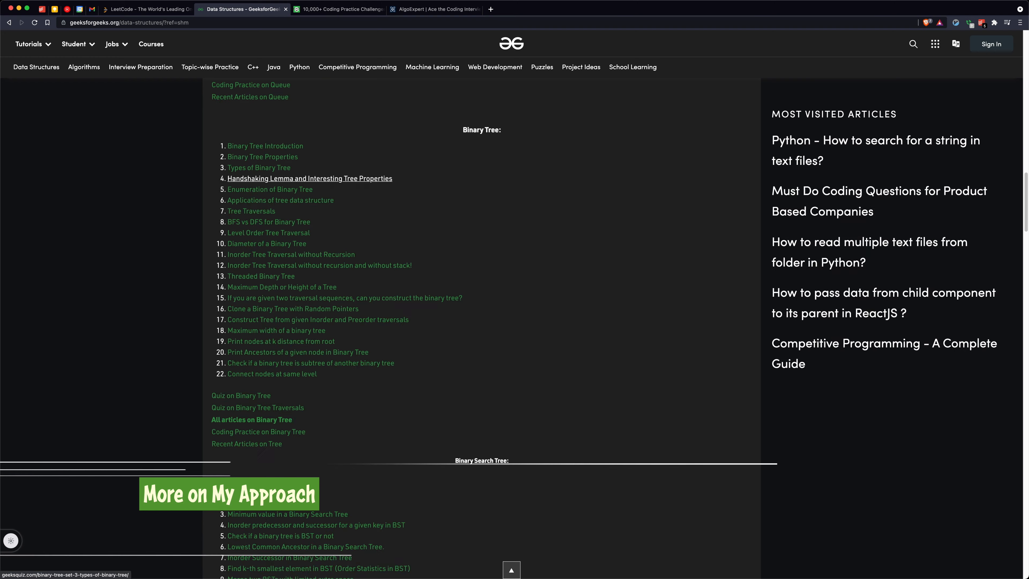
scroll(down, 3)
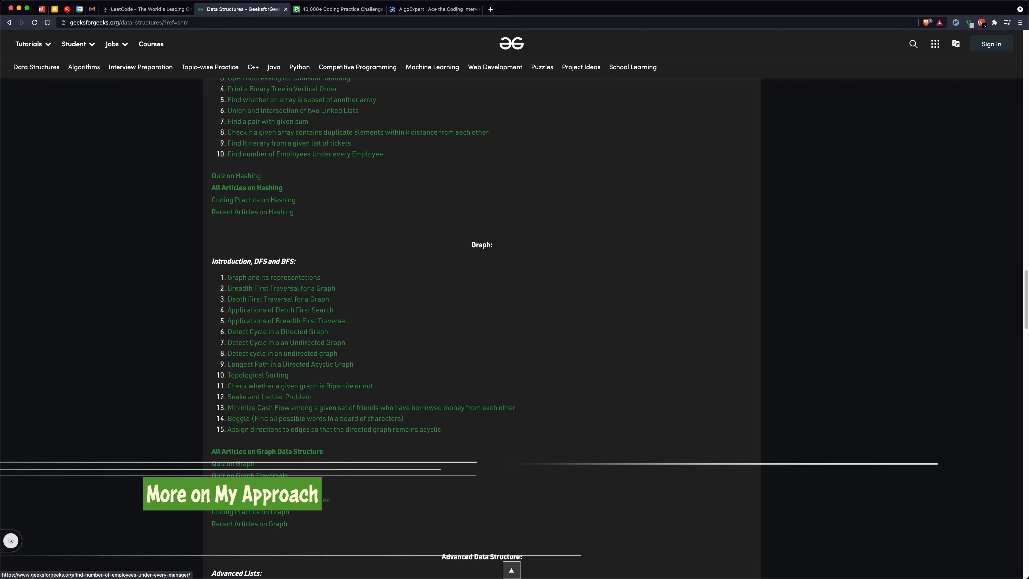
scroll(down, 3)
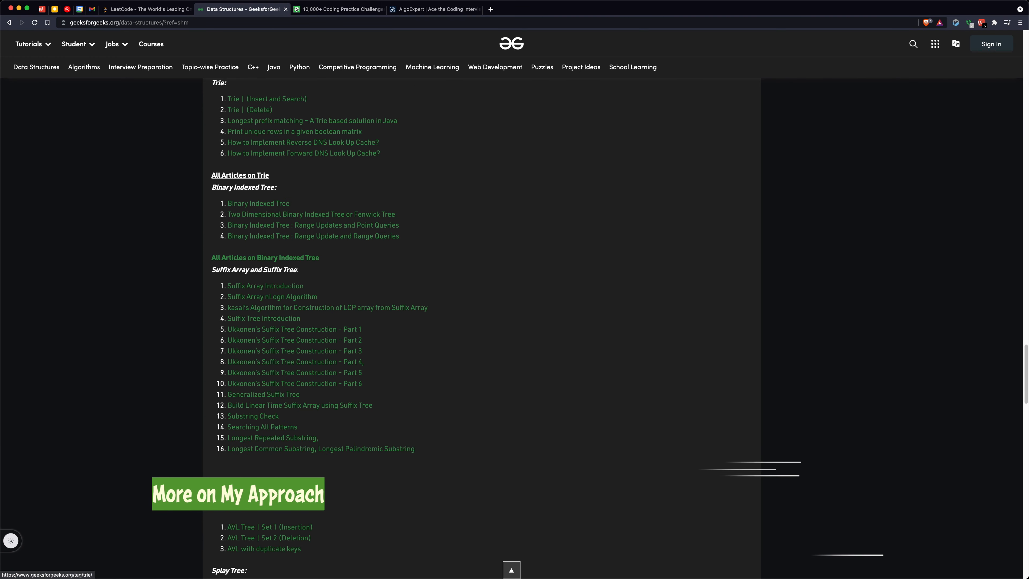
scroll(down, 3)
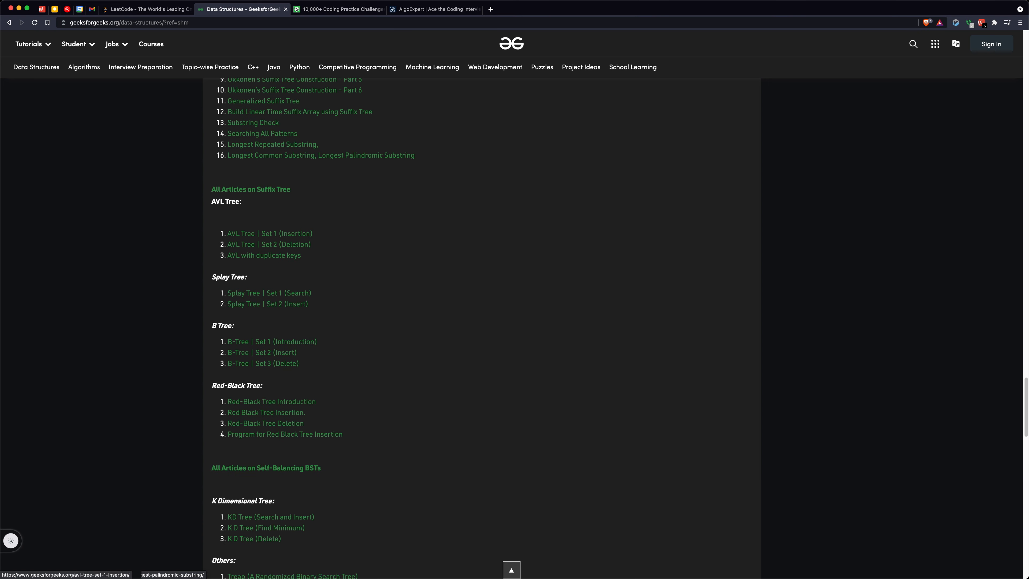
scroll(down, 3)
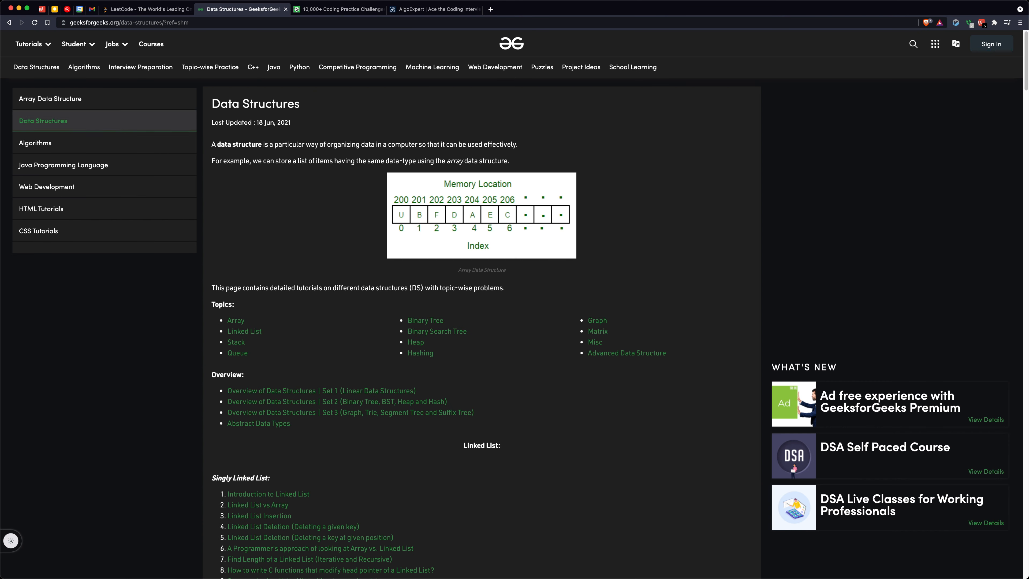
Switch to the Algorithms tutorial list and look through its sections
click(35, 143)
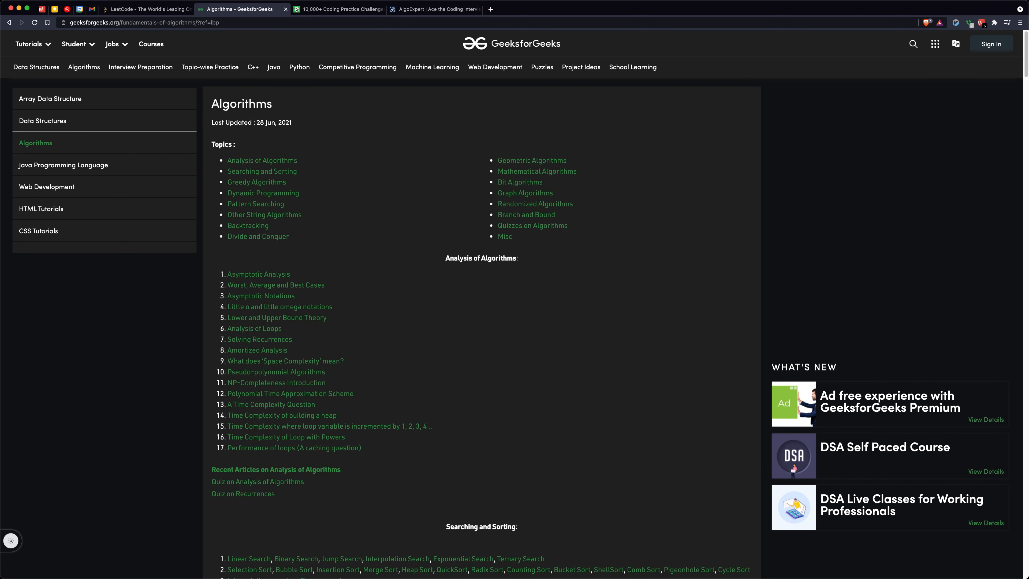
scroll(down, 3)
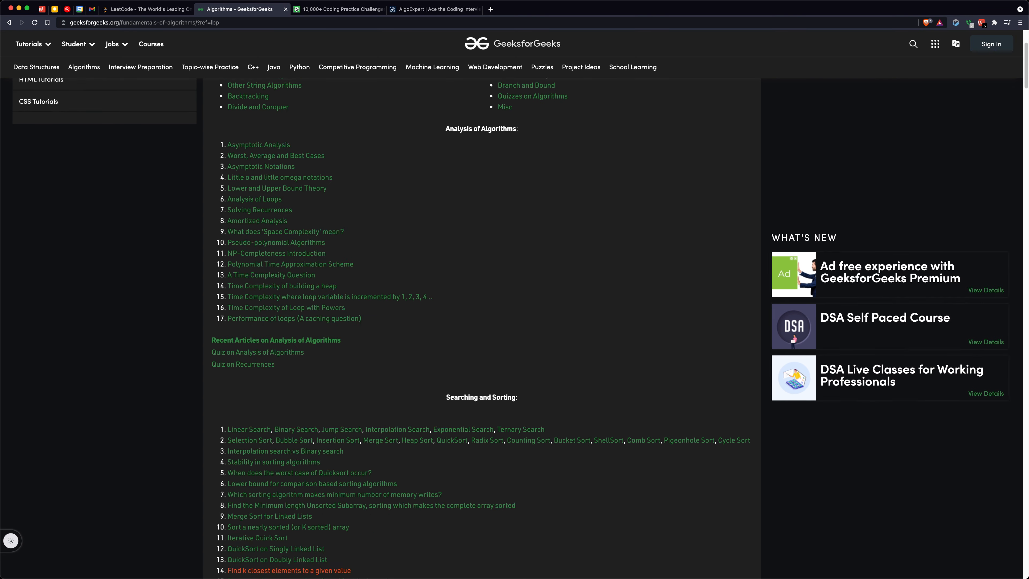
scroll(down, 3)
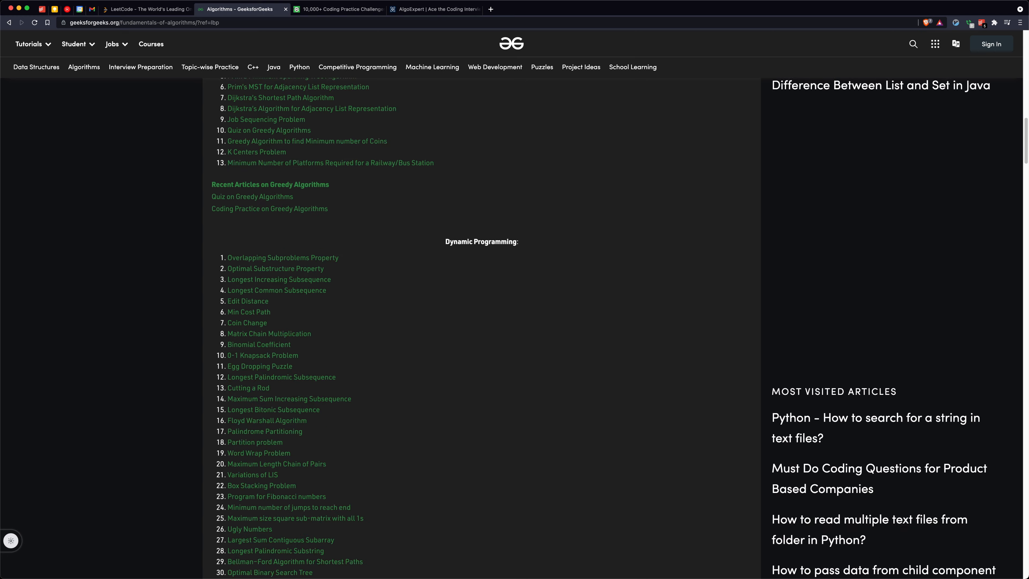
scroll(down, 3)
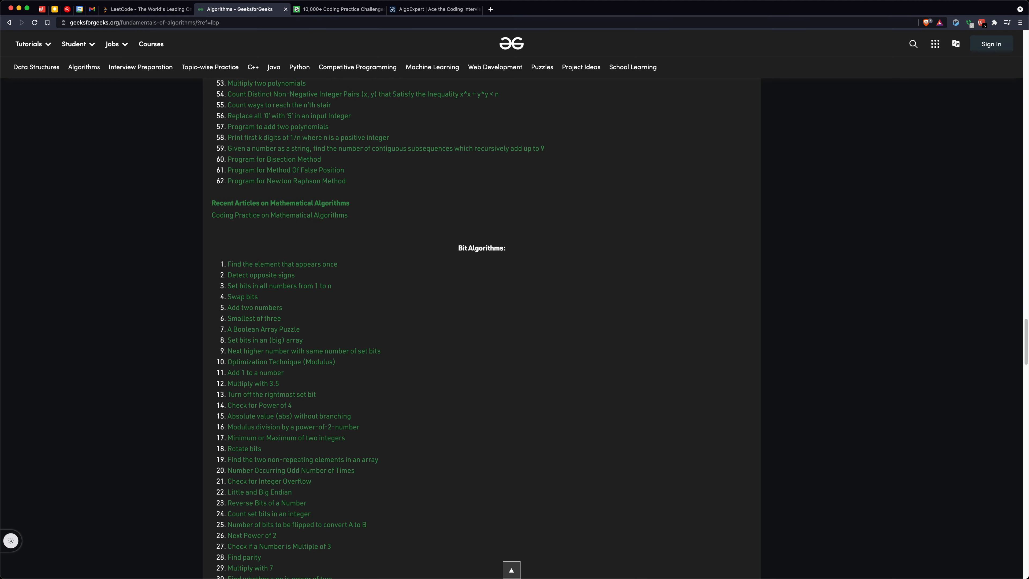
scroll(down, 3)
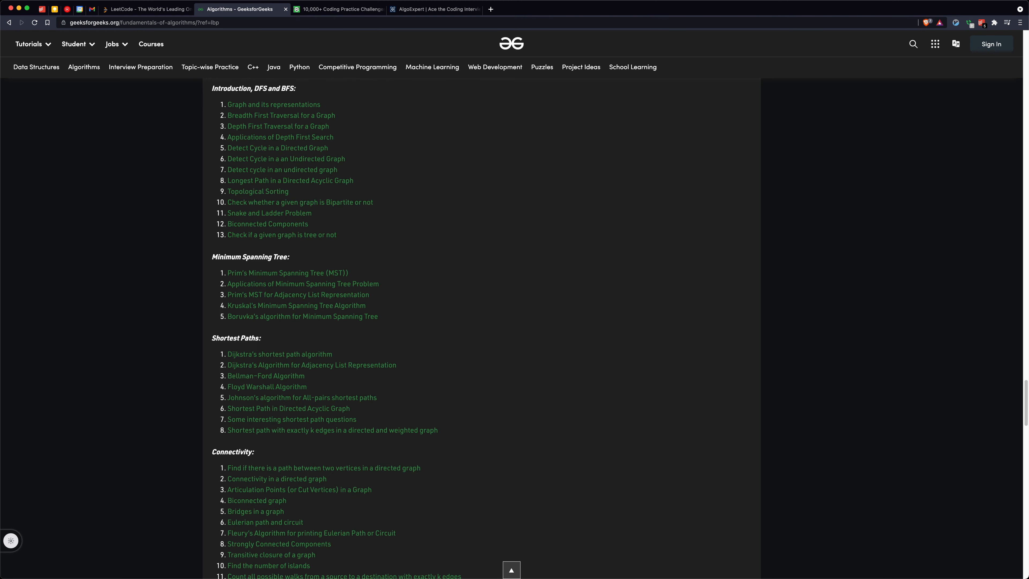
scroll(down, 3)
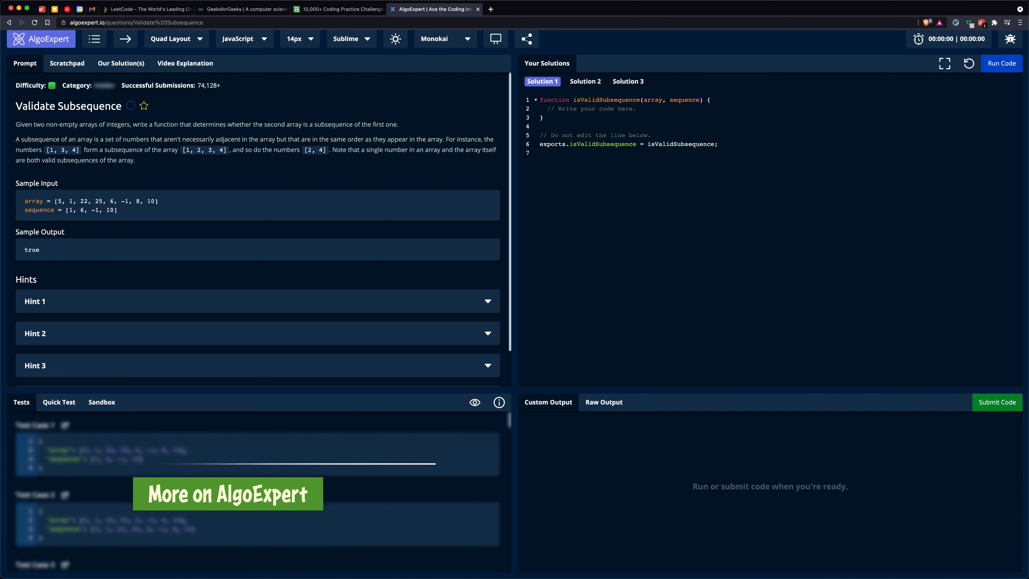
mouse_move(495, 38)
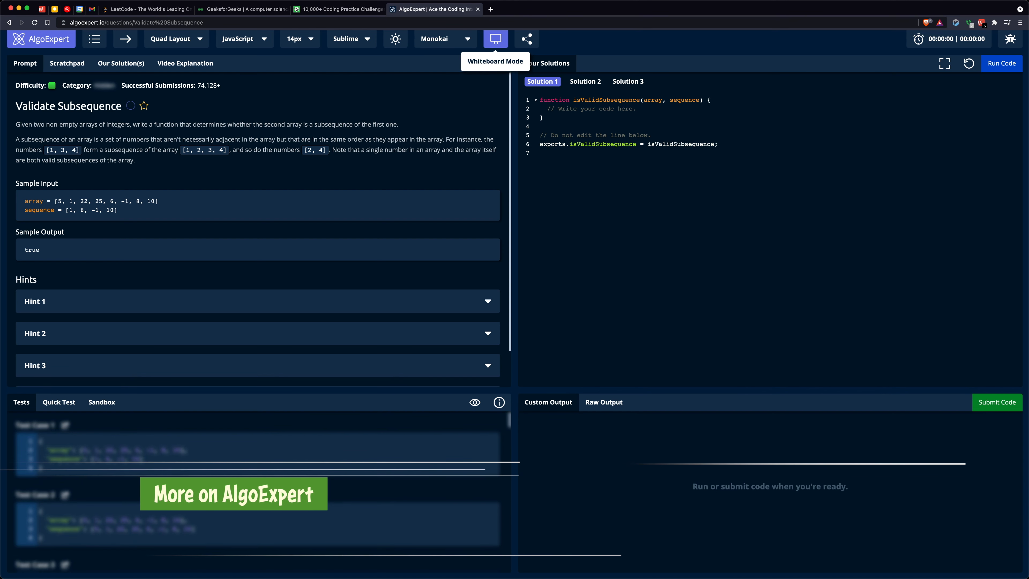
View the Validate Subsequence video explanation, then return to the 160-question list
click(121, 63)
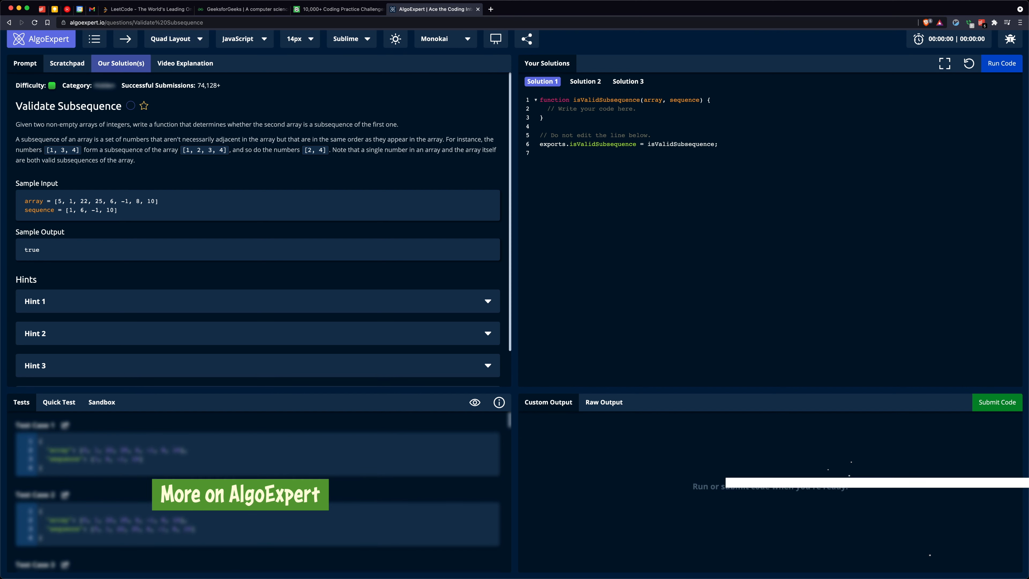
click(185, 64)
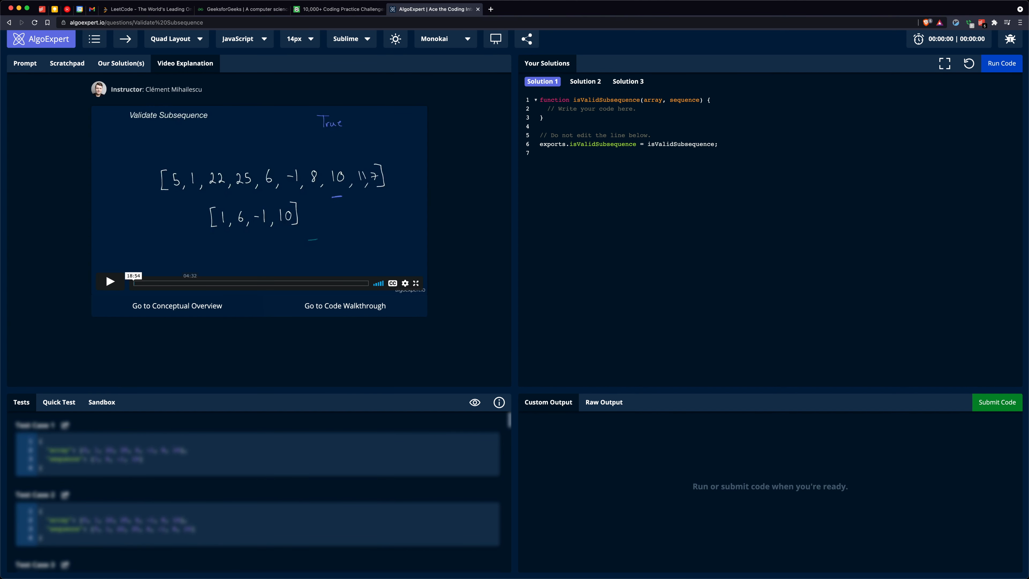
click(110, 281)
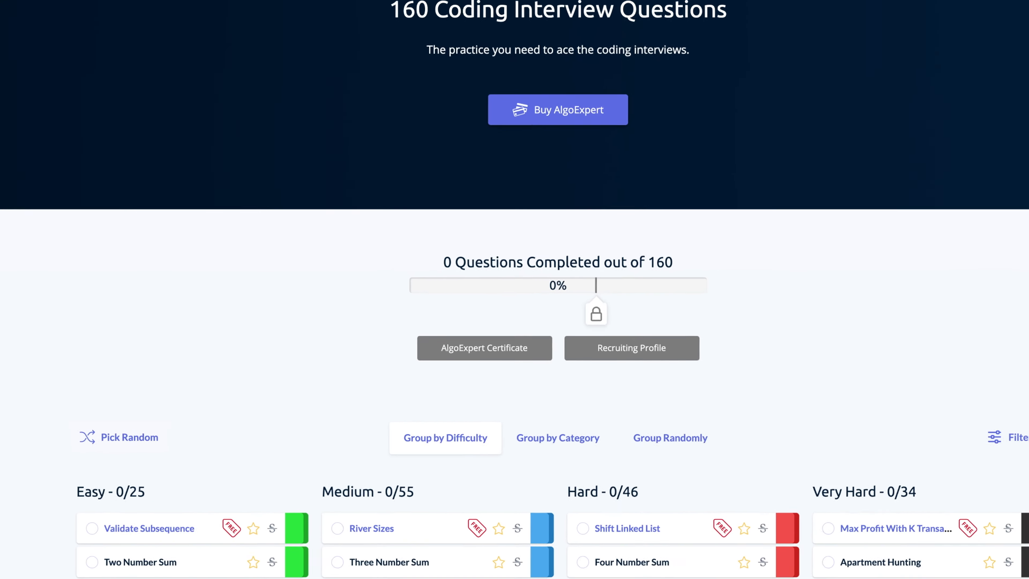
Open River Sizes from the Medium column and play its video explanation
scroll(down, 3)
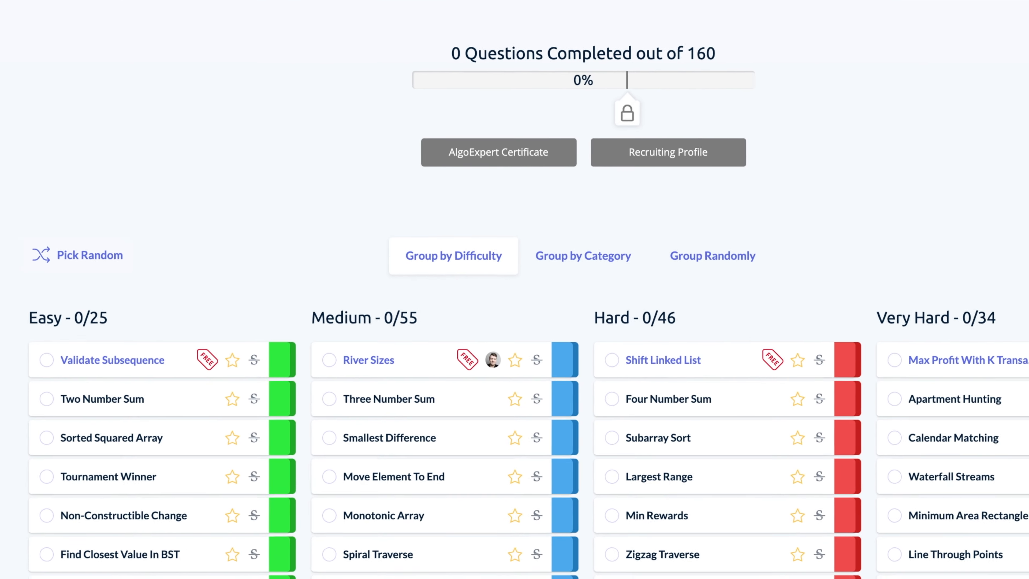
click(370, 360)
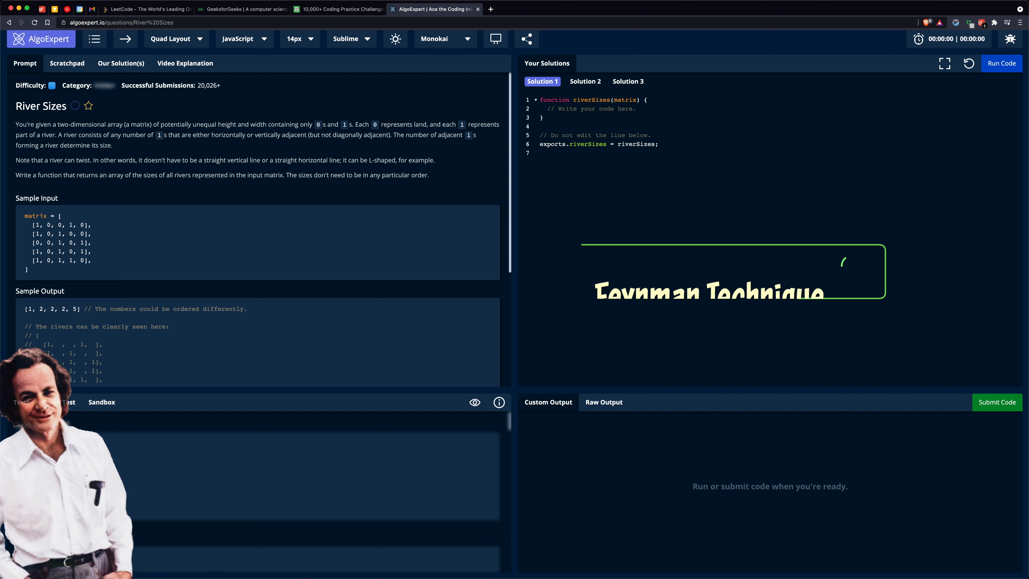
click(184, 63)
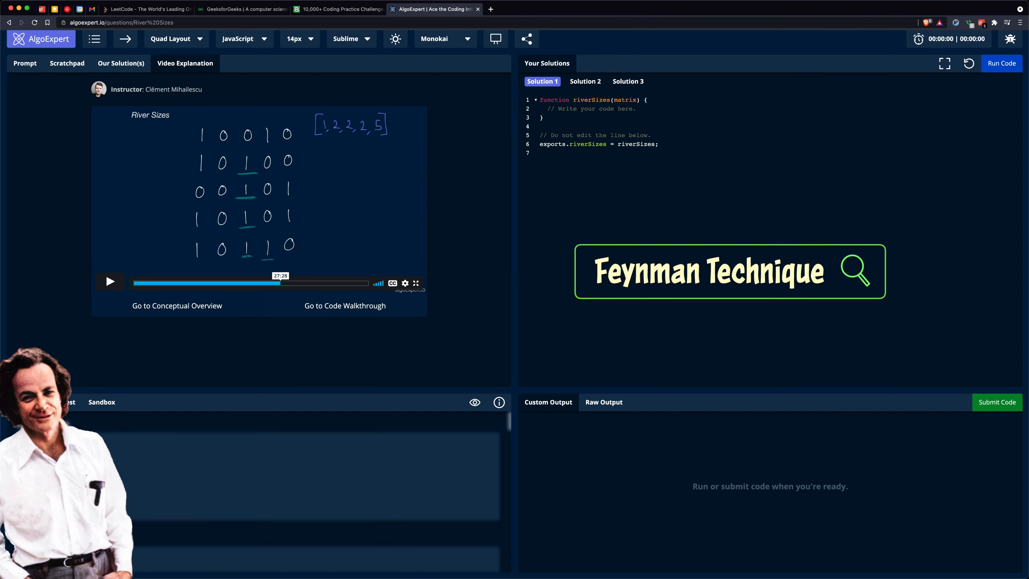
click(109, 281)
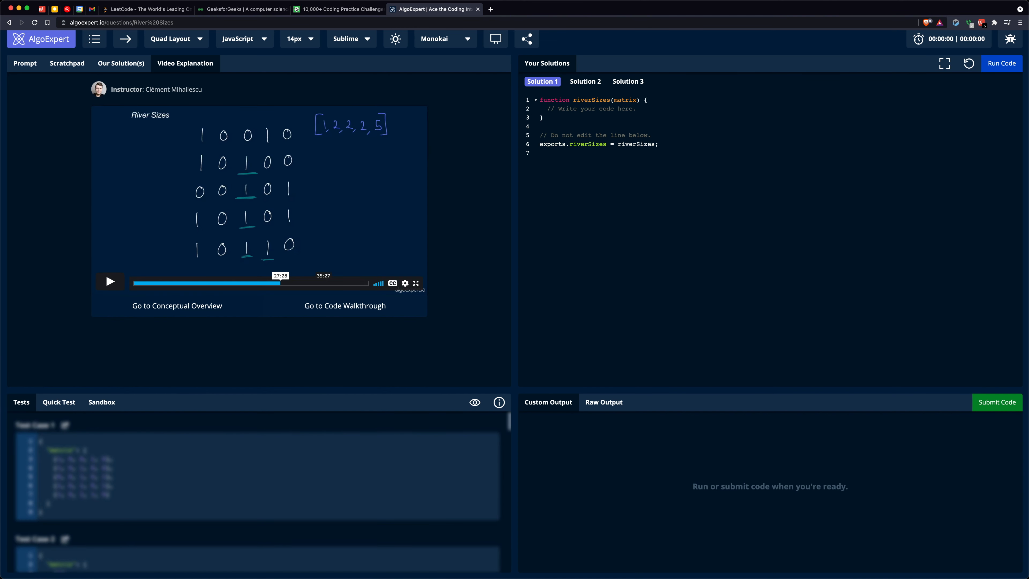
click(109, 281)
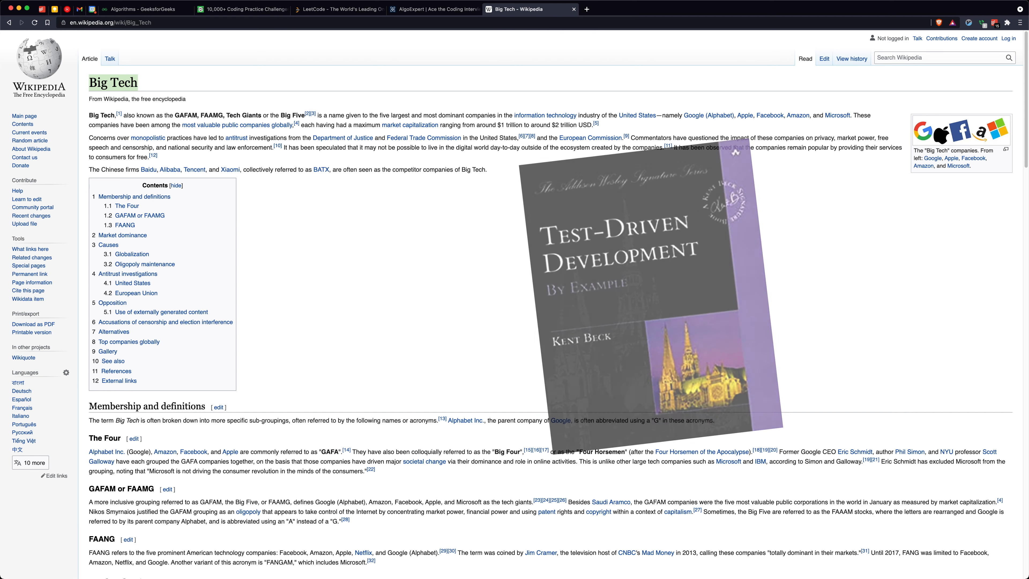
Read the Big Tech article's GAFAM and FAANG sections, then return to the River Sizes video
scroll(down, 3)
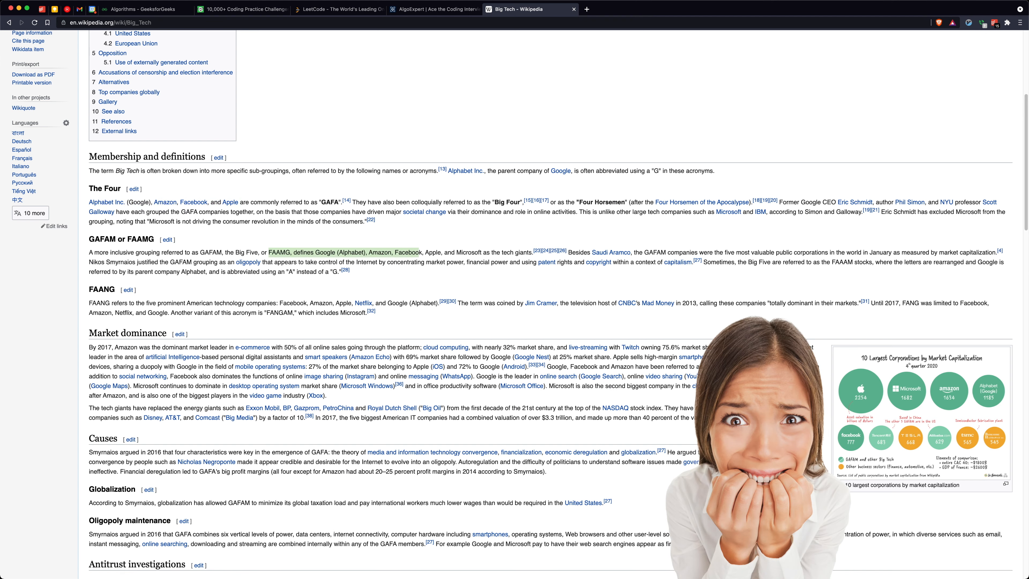
scroll(down, 3)
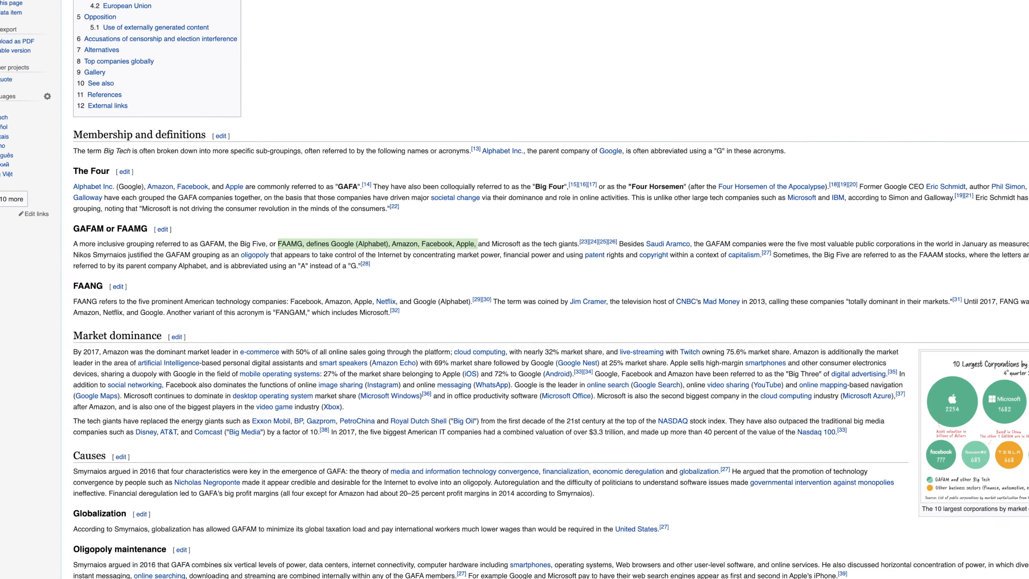
scroll(down, 3)
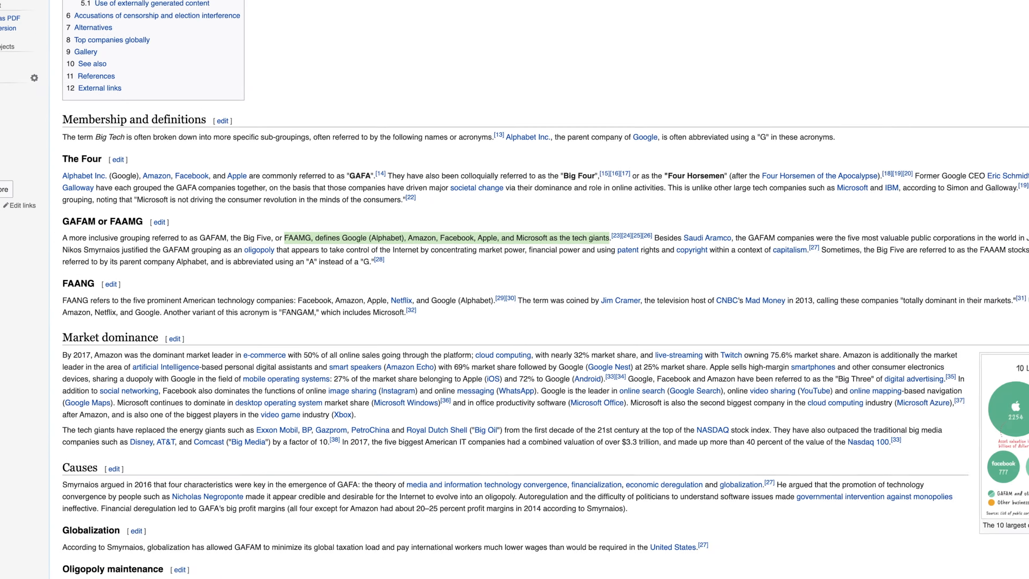
scroll(down, 3)
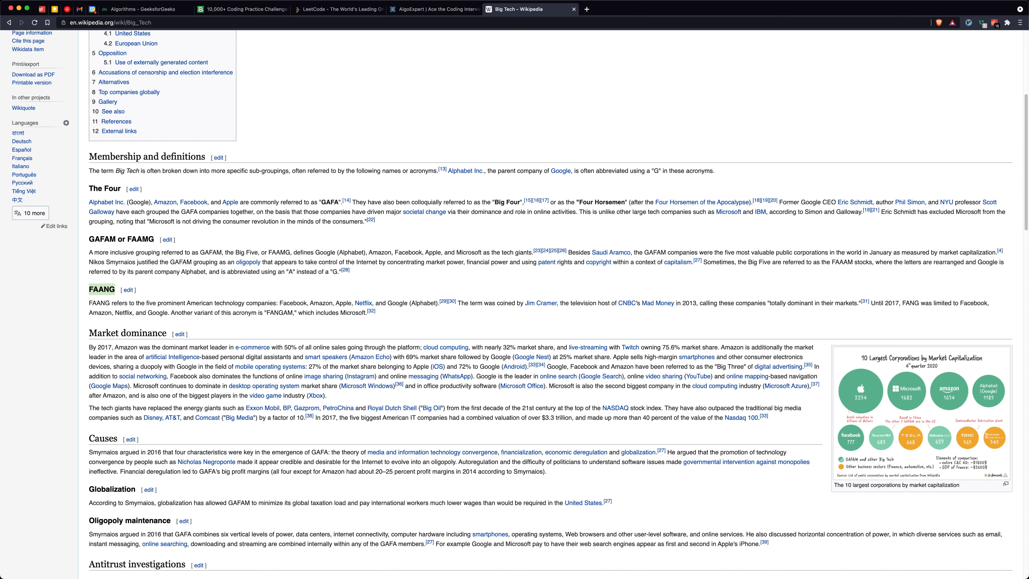
scroll(up, 3)
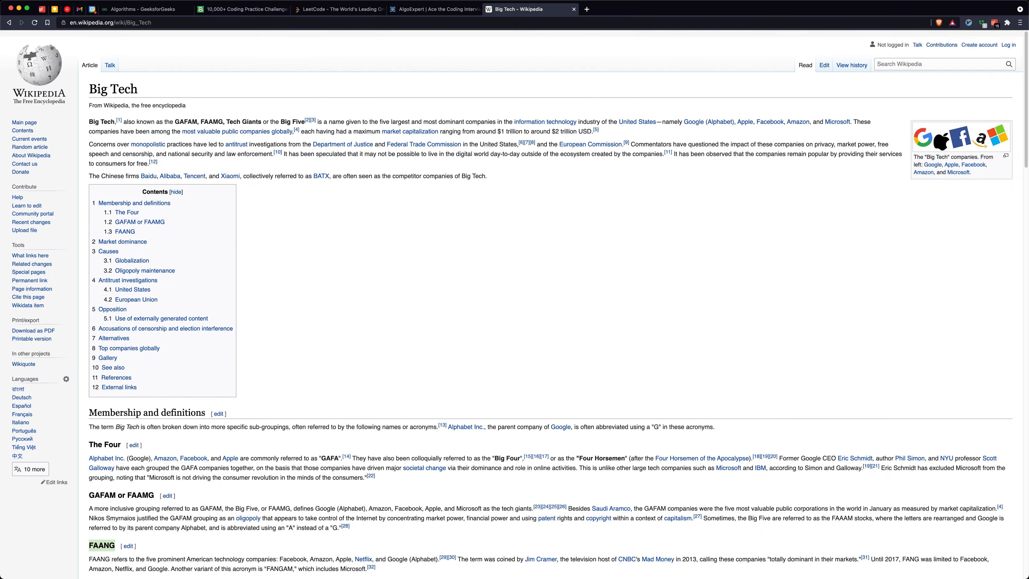
click(435, 9)
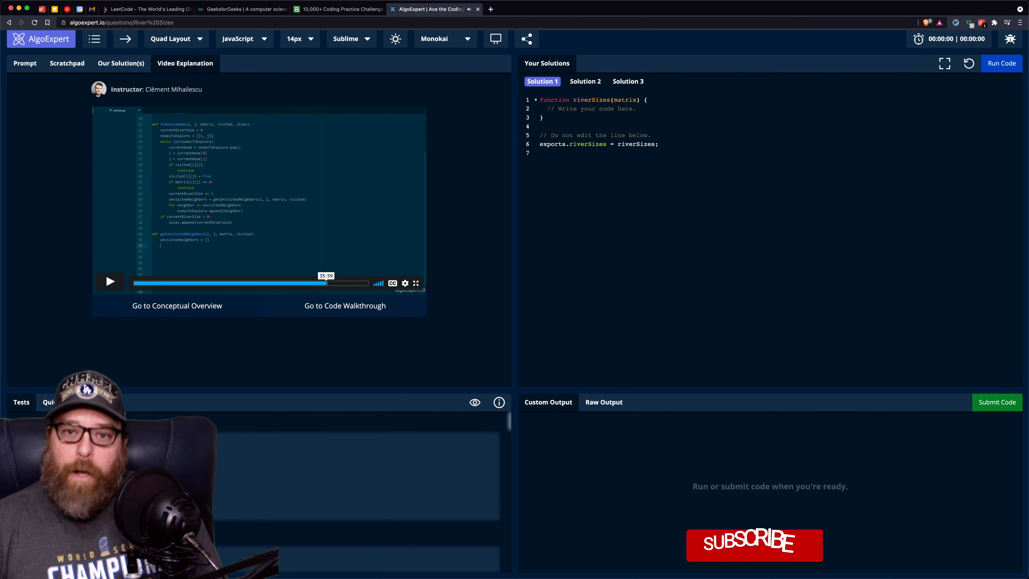